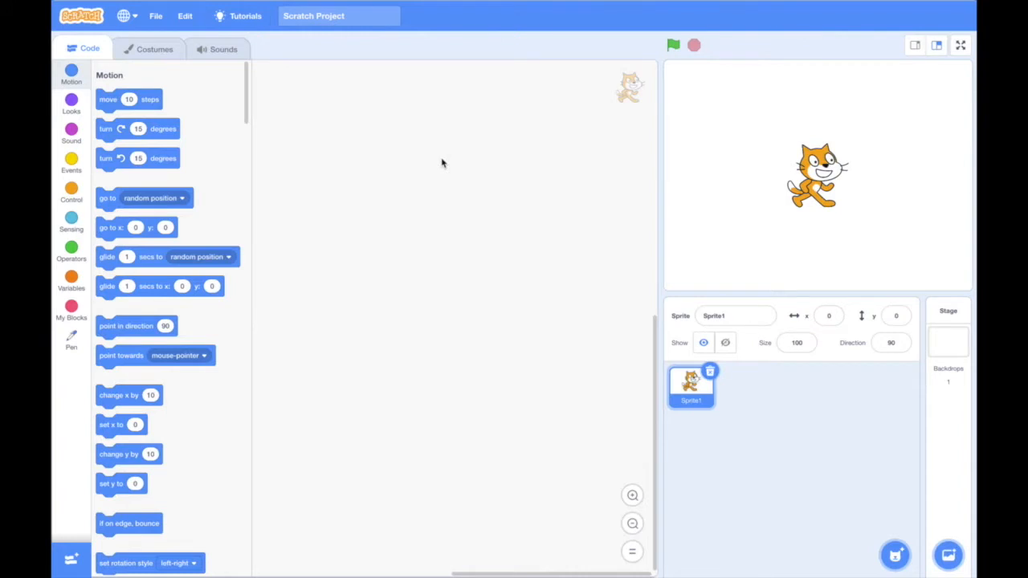
mouse_move(389, 153)
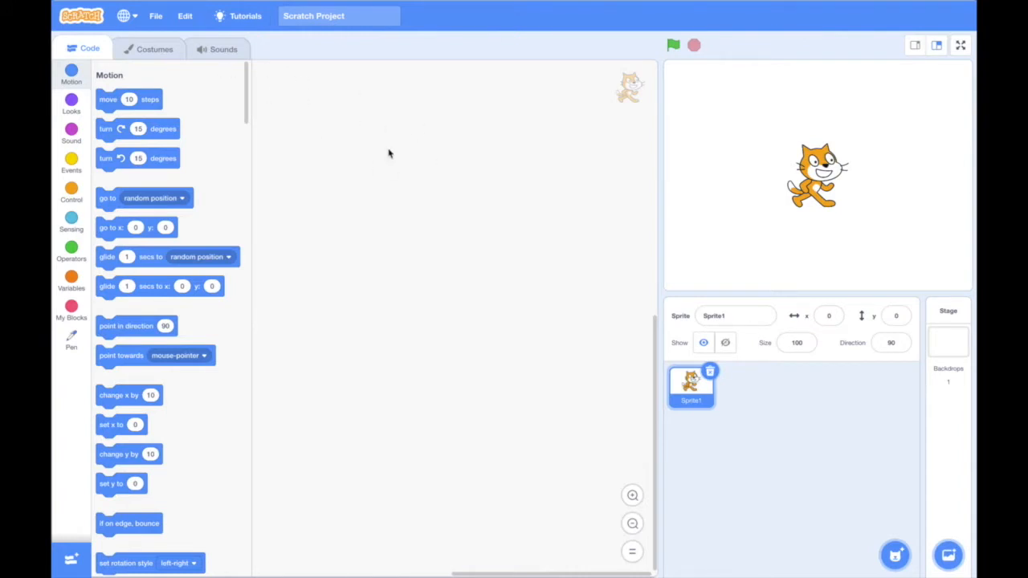
mouse_move(380, 242)
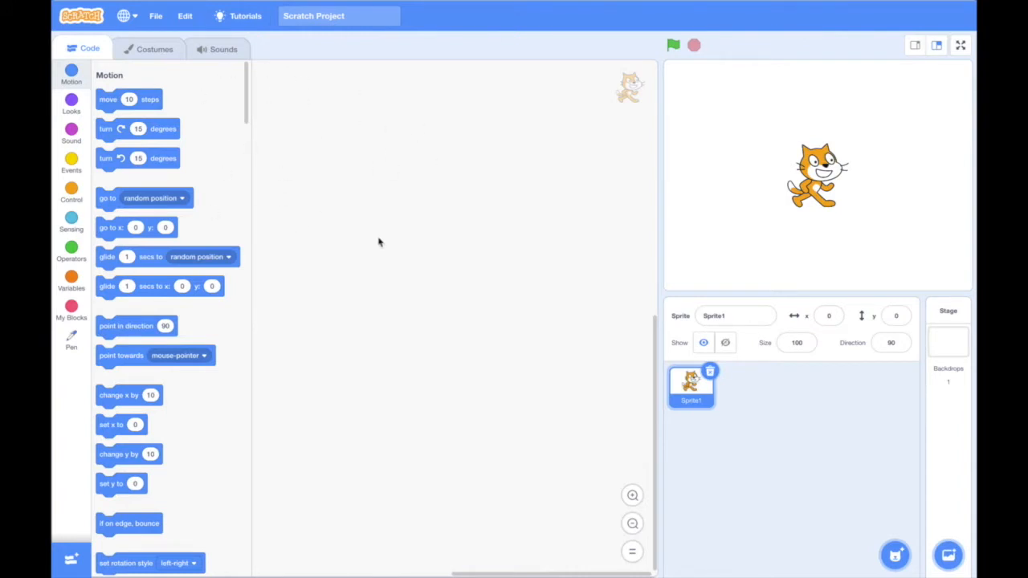
mouse_move(128, 198)
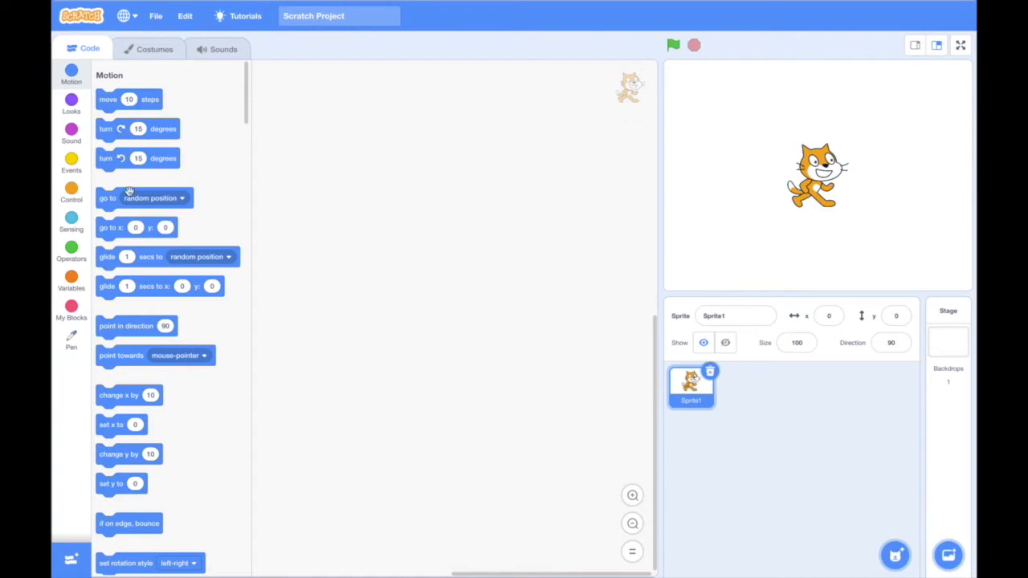
mouse_move(127, 205)
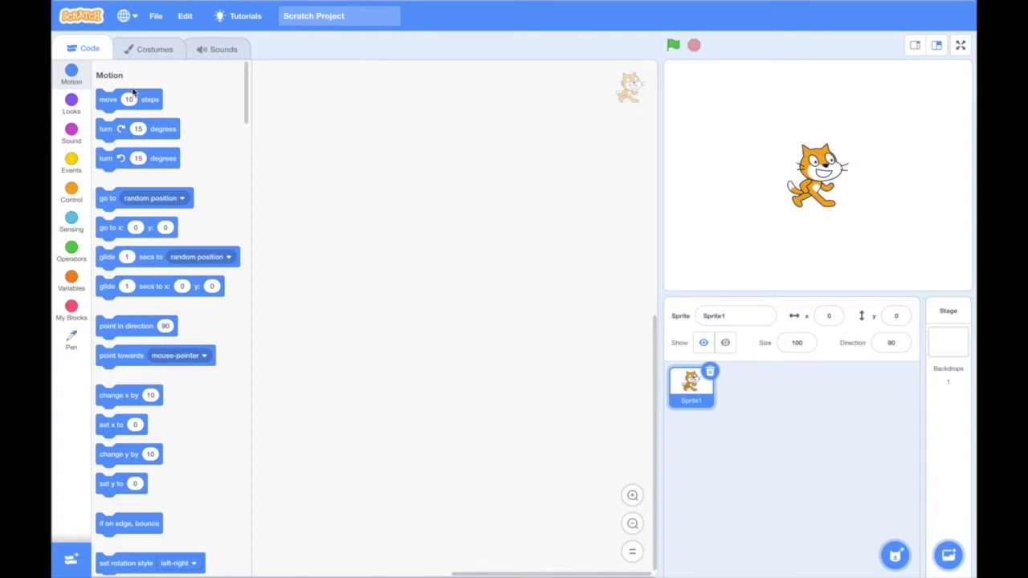
mouse_move(167, 71)
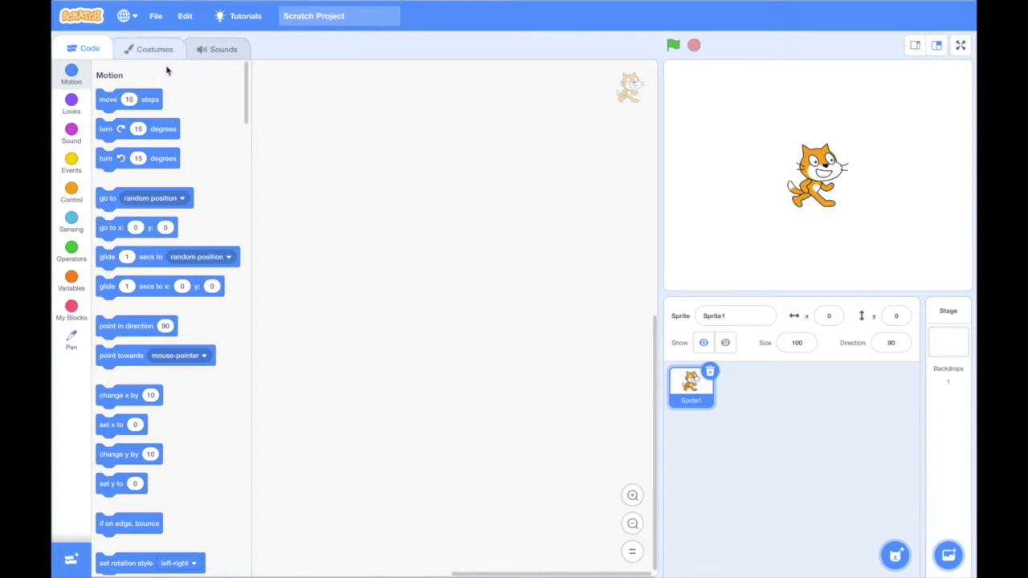
mouse_move(193, 125)
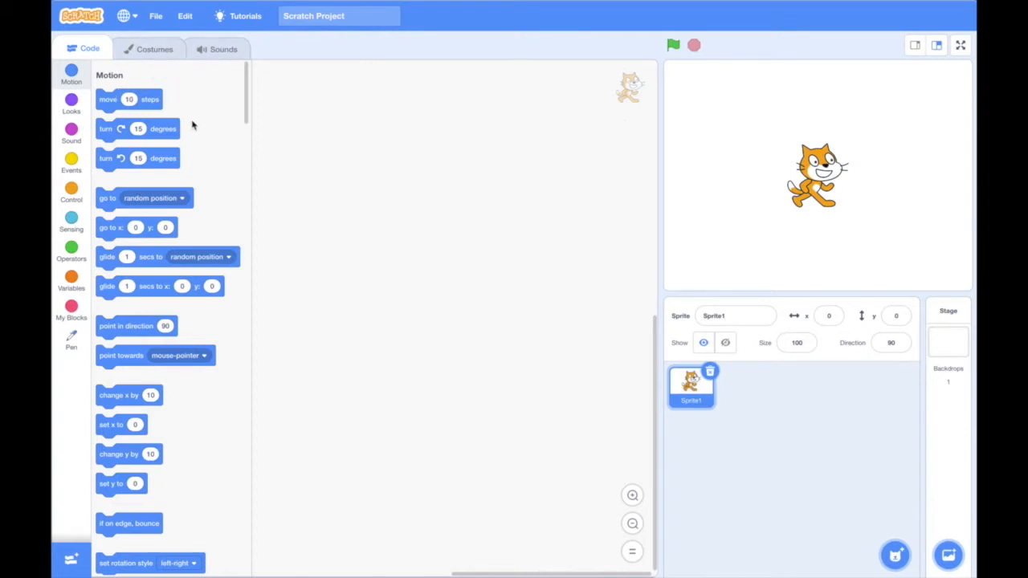
mouse_move(221, 154)
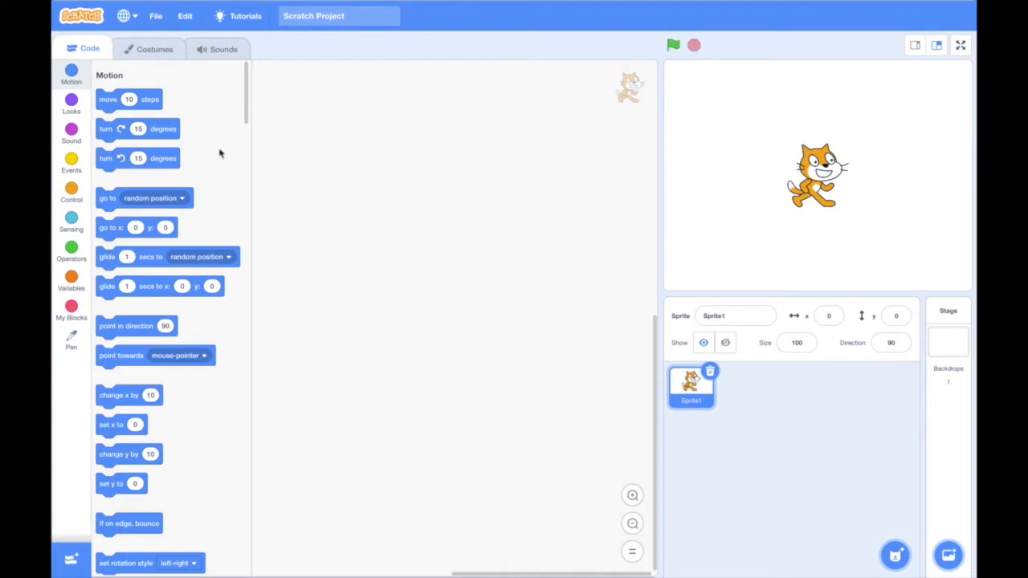
mouse_move(153, 99)
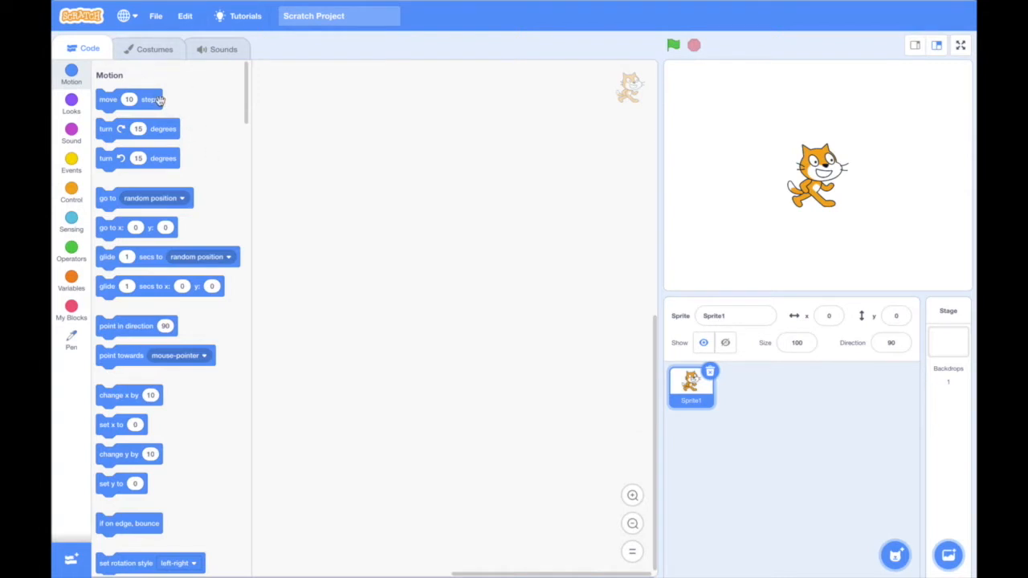
mouse_move(151, 98)
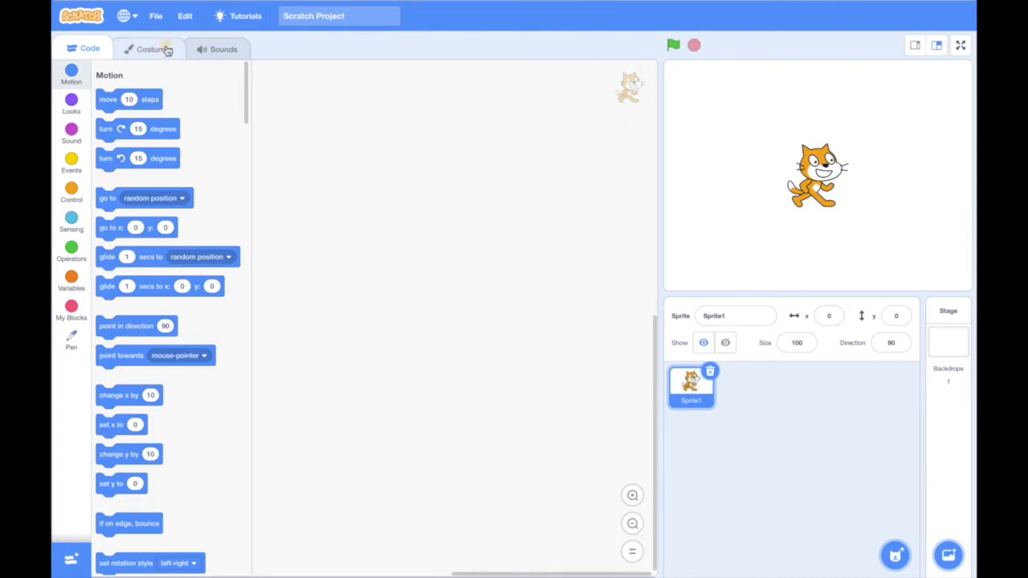
View the cat's costumes and Meow sound, return to its code, and run the project.
click(152, 49)
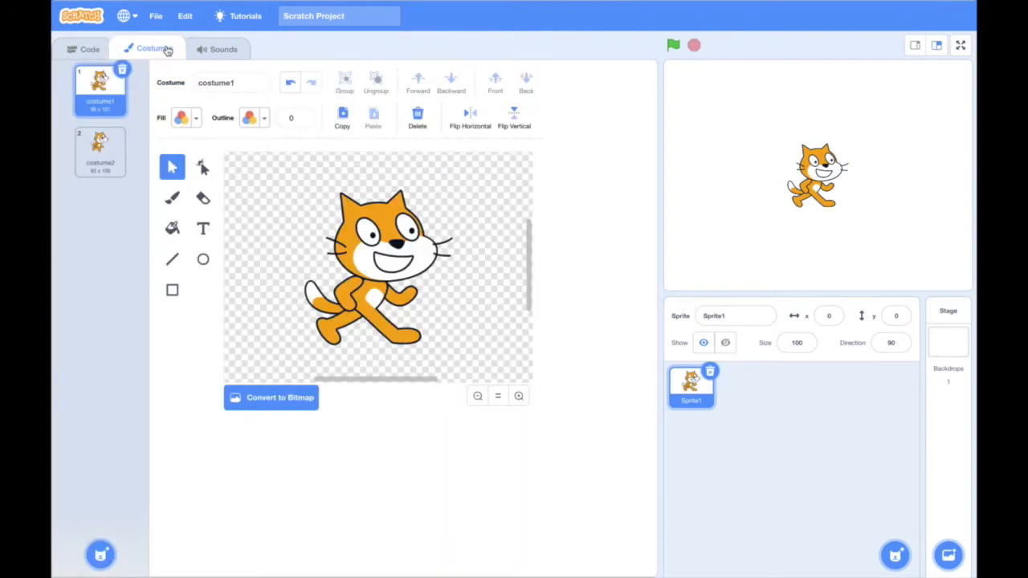
click(216, 49)
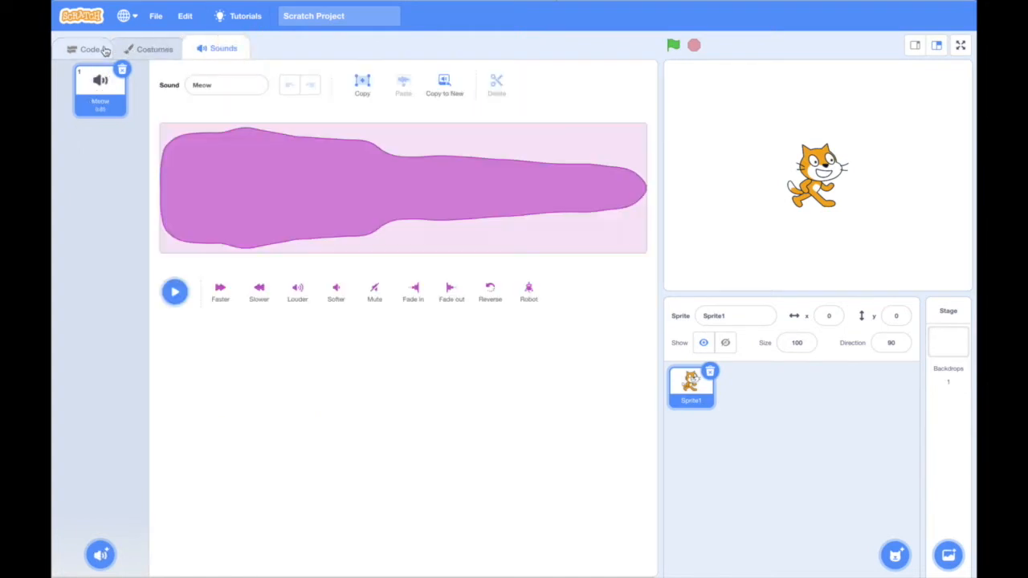
click(89, 48)
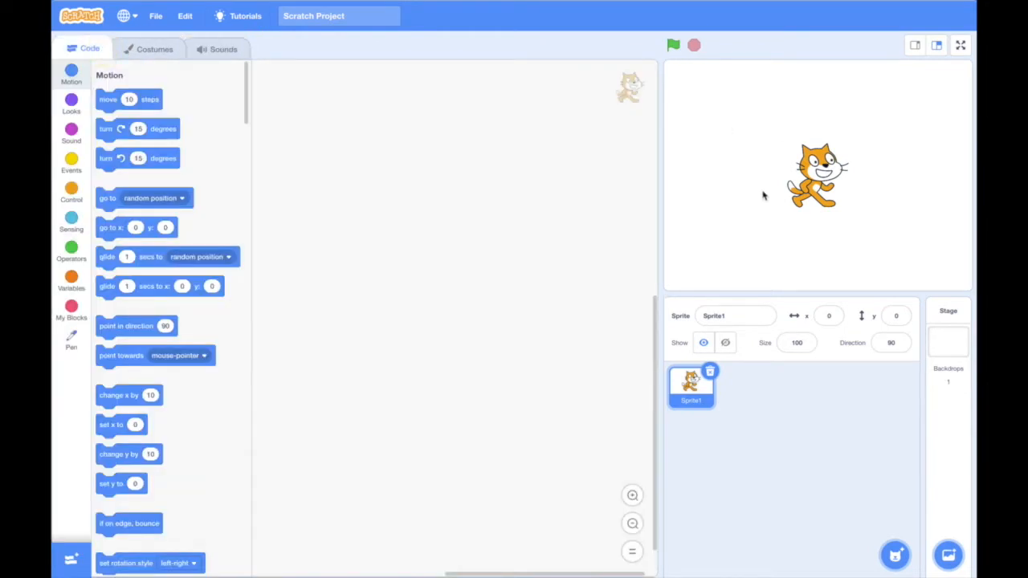
mouse_move(753, 173)
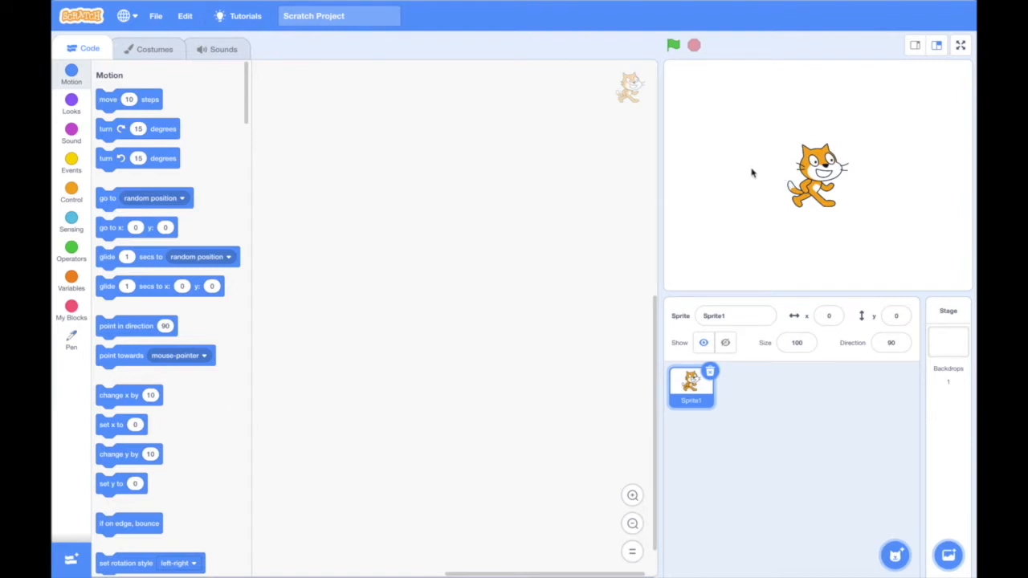
mouse_move(760, 180)
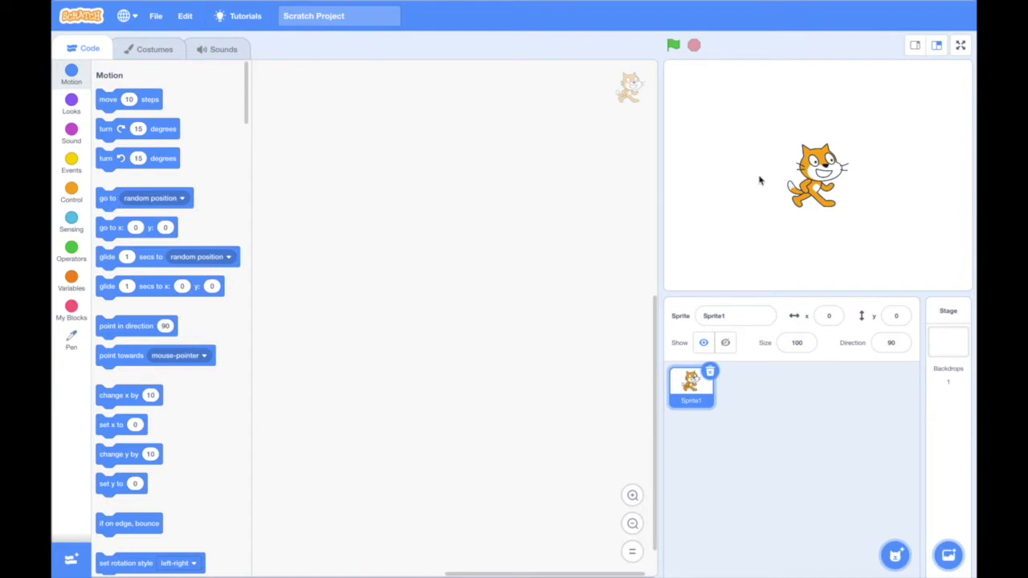
mouse_move(797, 139)
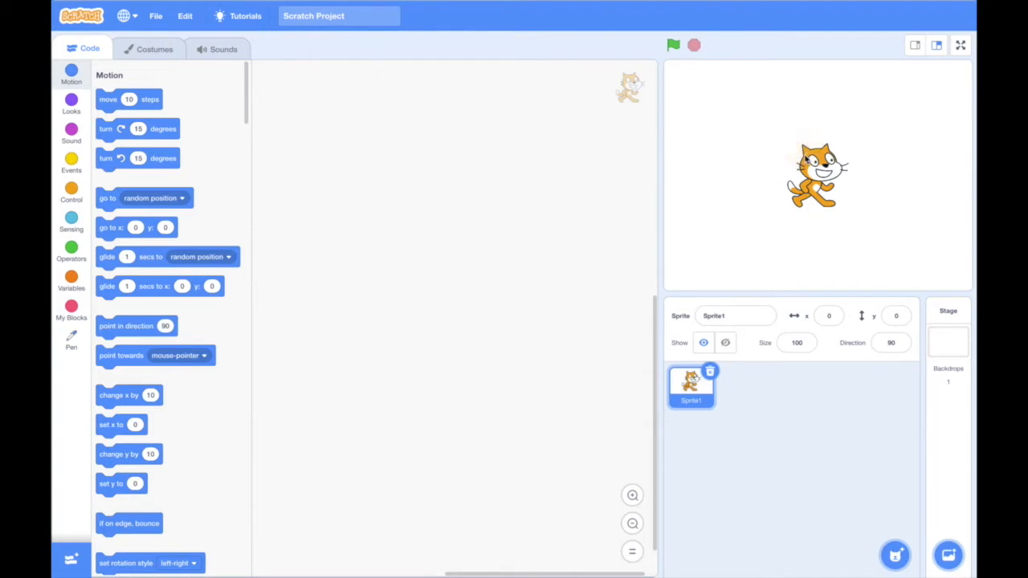
mouse_move(755, 187)
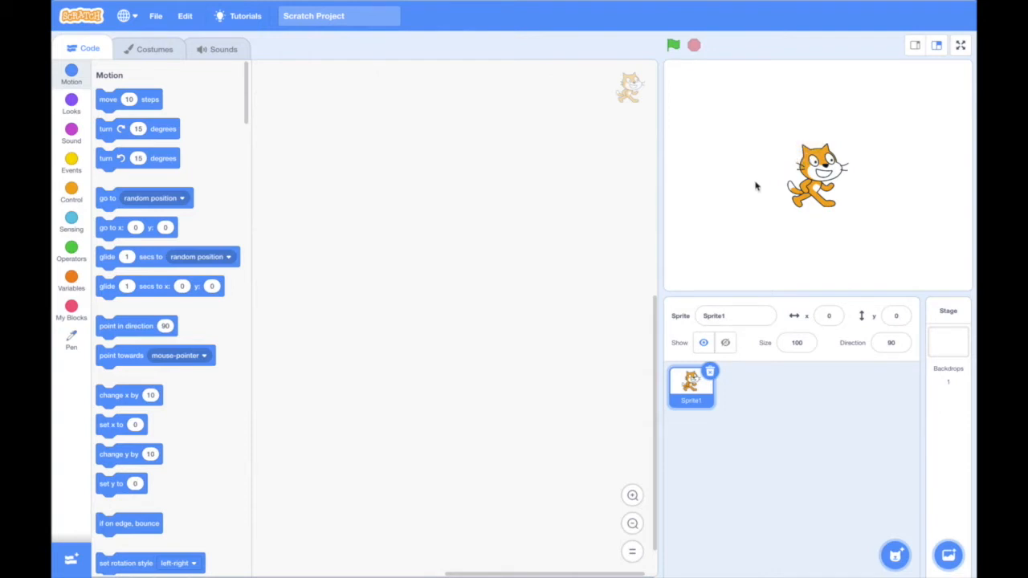
mouse_move(763, 218)
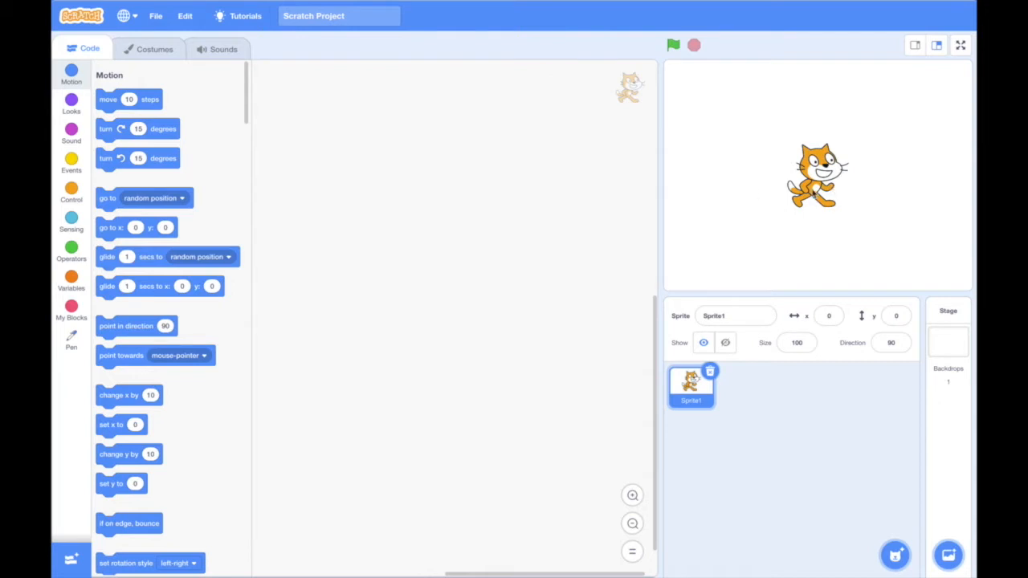
mouse_move(725, 145)
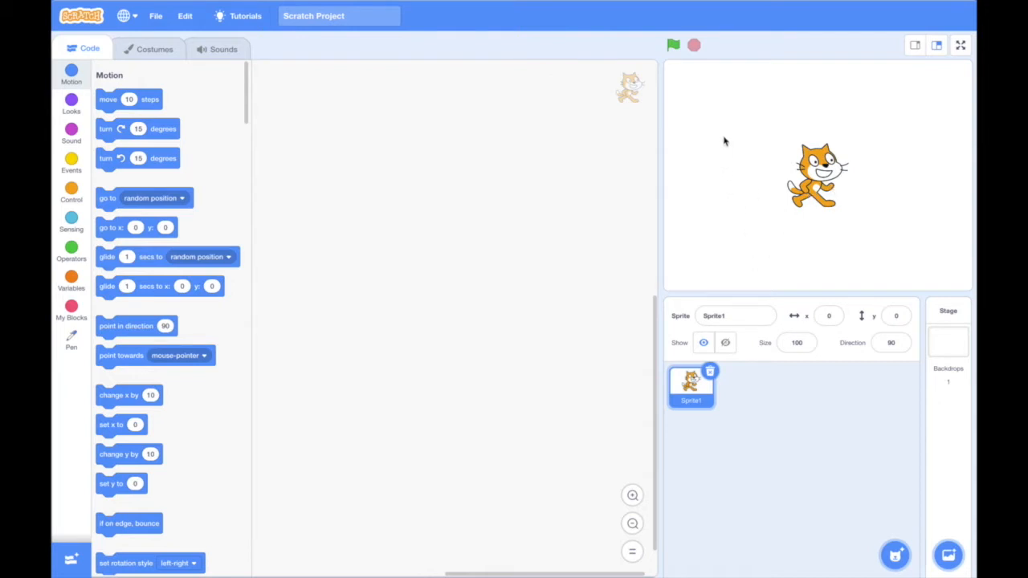
mouse_move(752, 211)
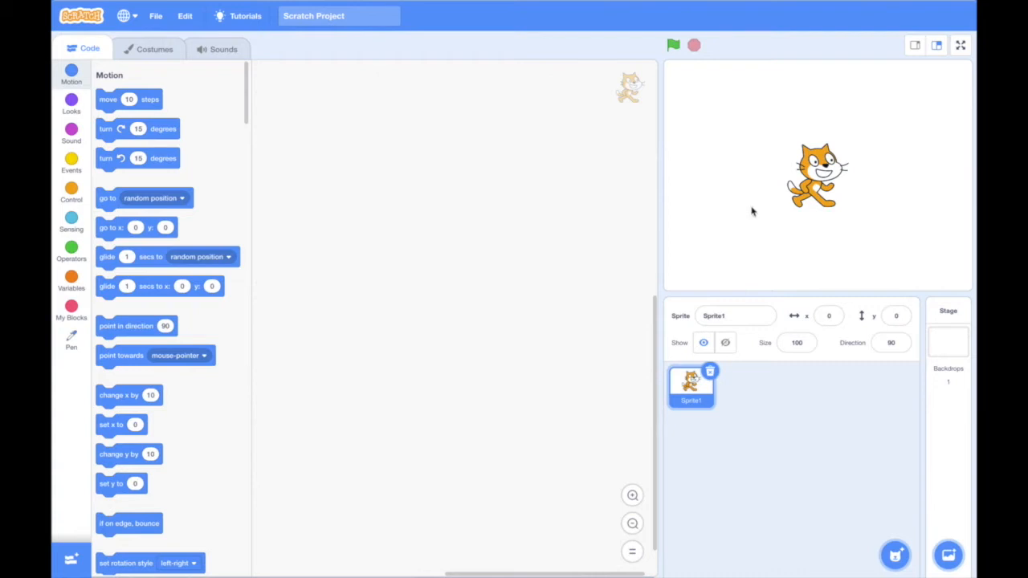
mouse_move(742, 63)
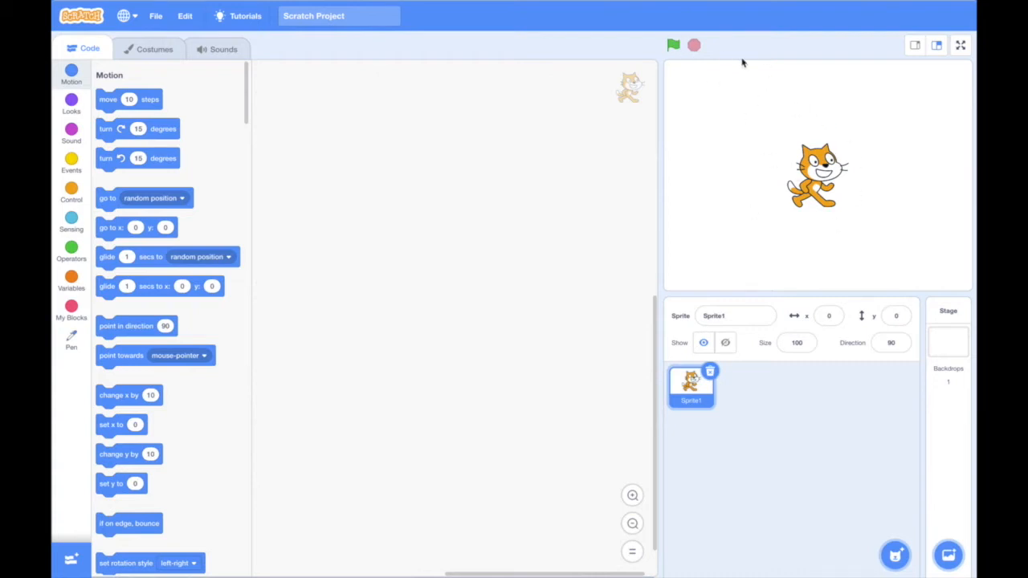
click(673, 45)
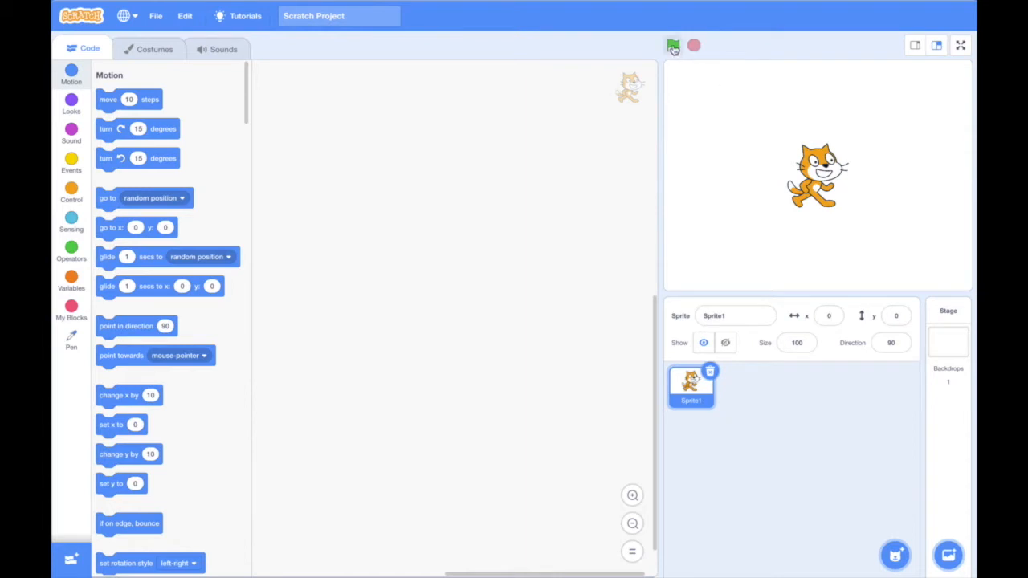
mouse_move(673, 46)
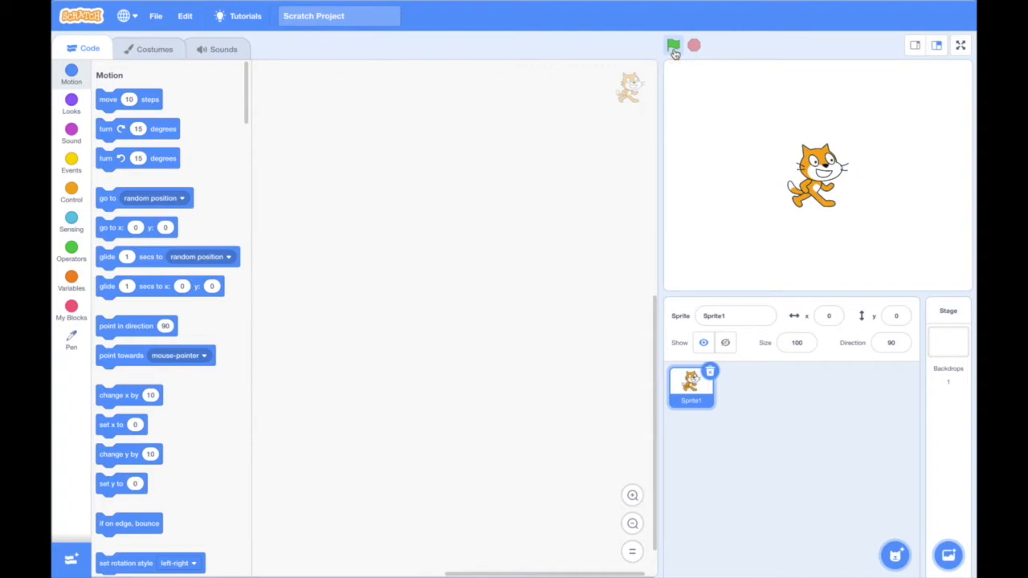
mouse_move(694, 46)
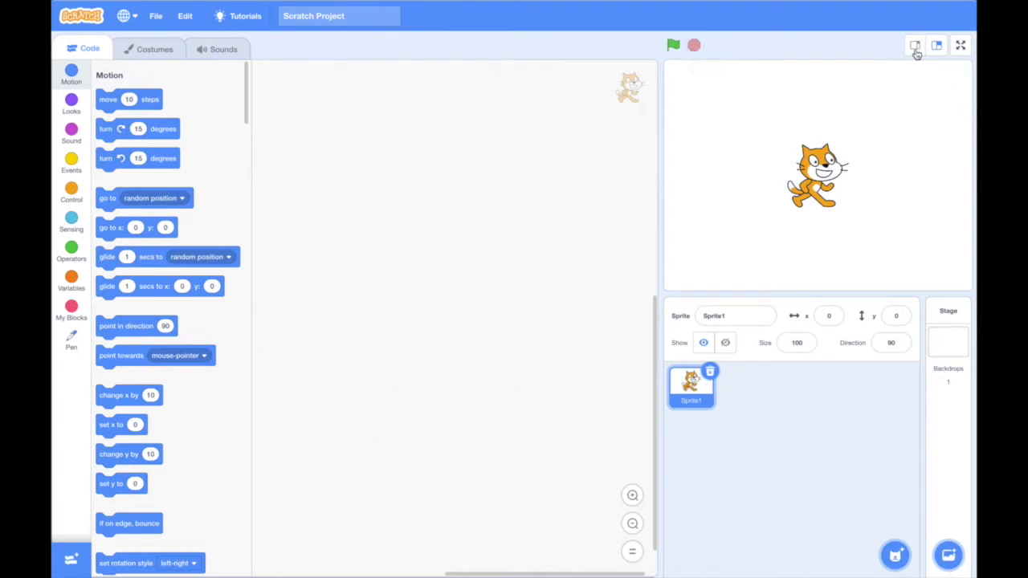
mouse_move(853, 102)
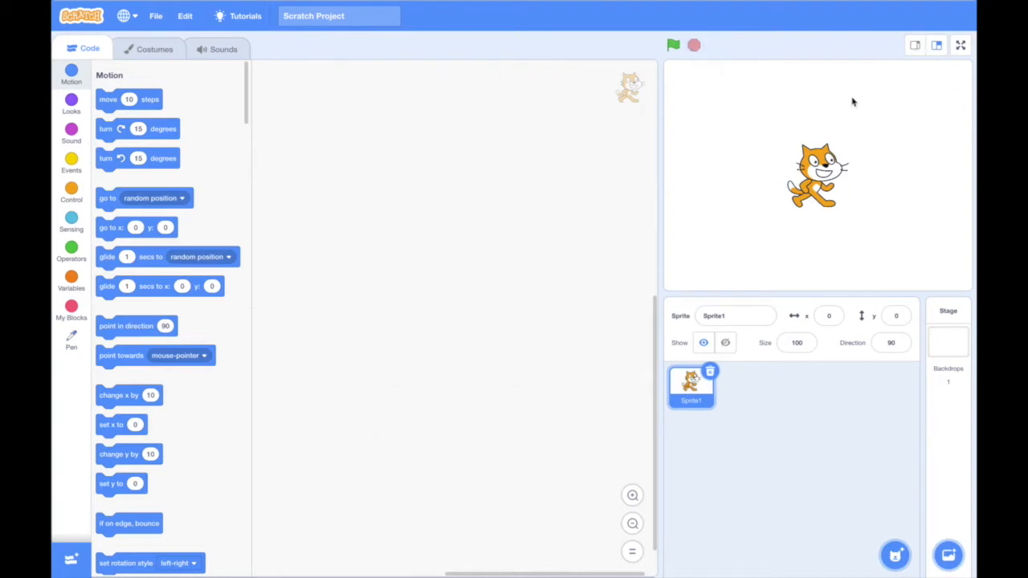
mouse_move(903, 53)
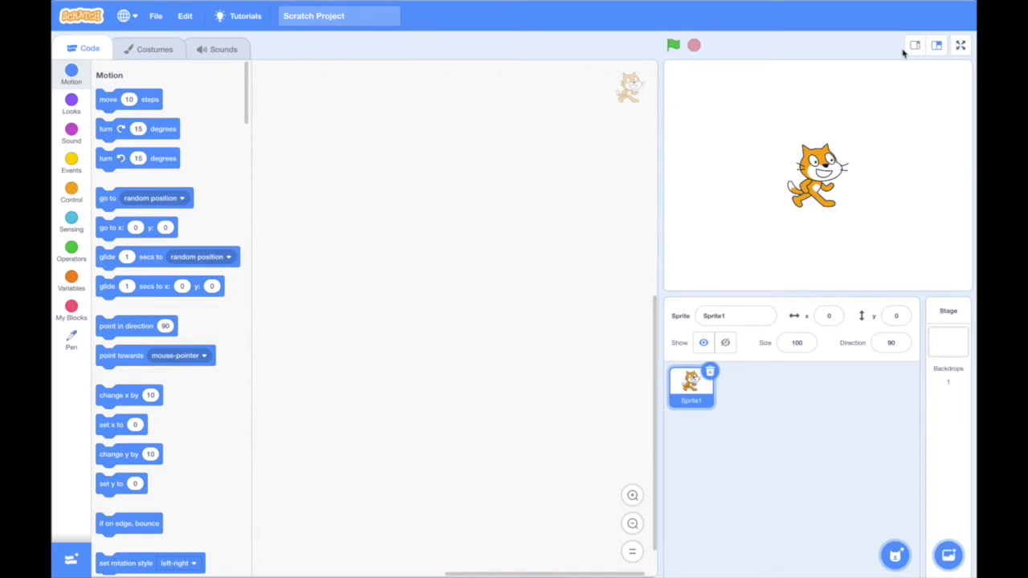
Try small, normal and full-screen stage modes, then set direction to 109.
click(914, 45)
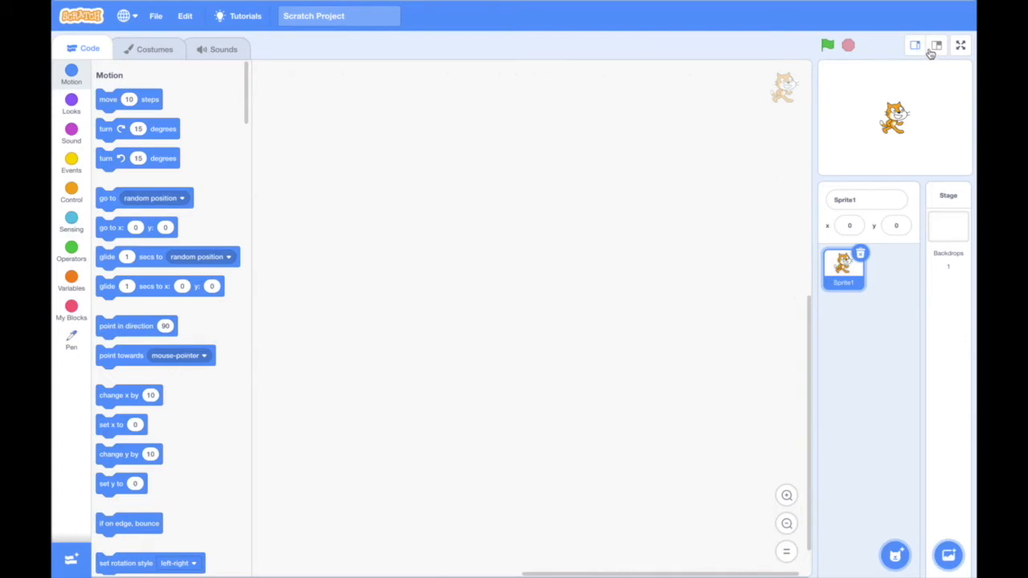
click(936, 45)
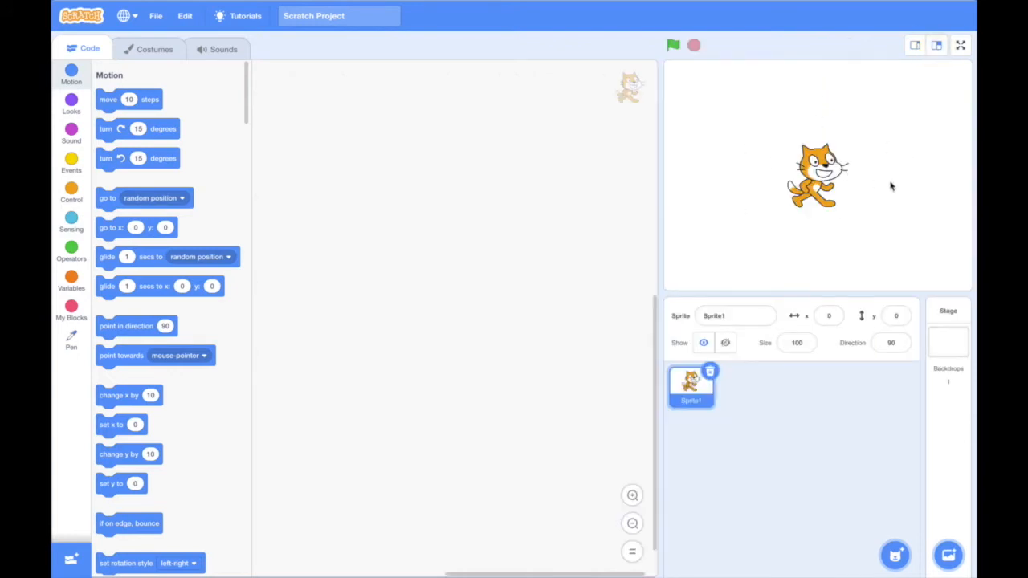
mouse_move(960, 45)
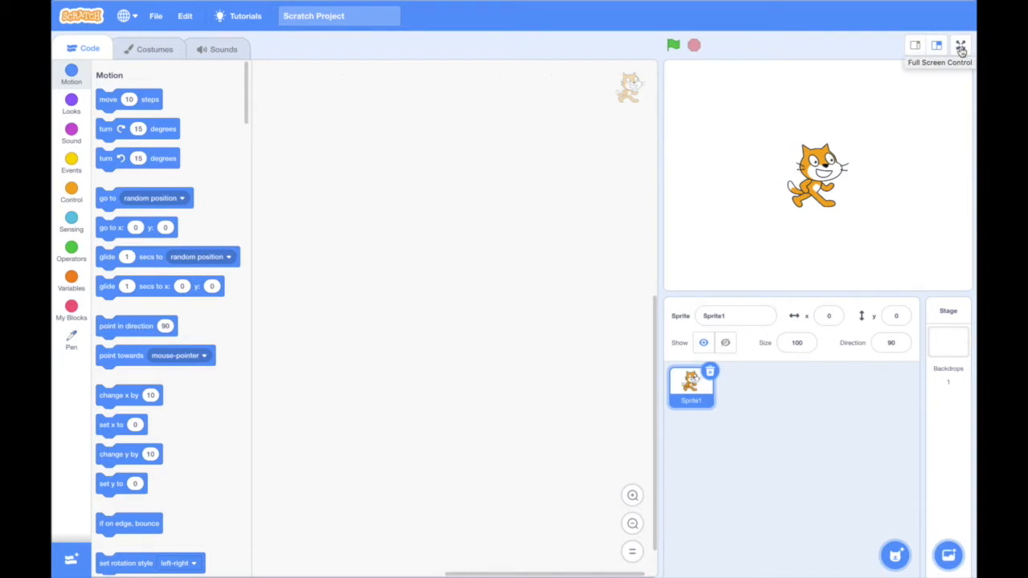
click(960, 45)
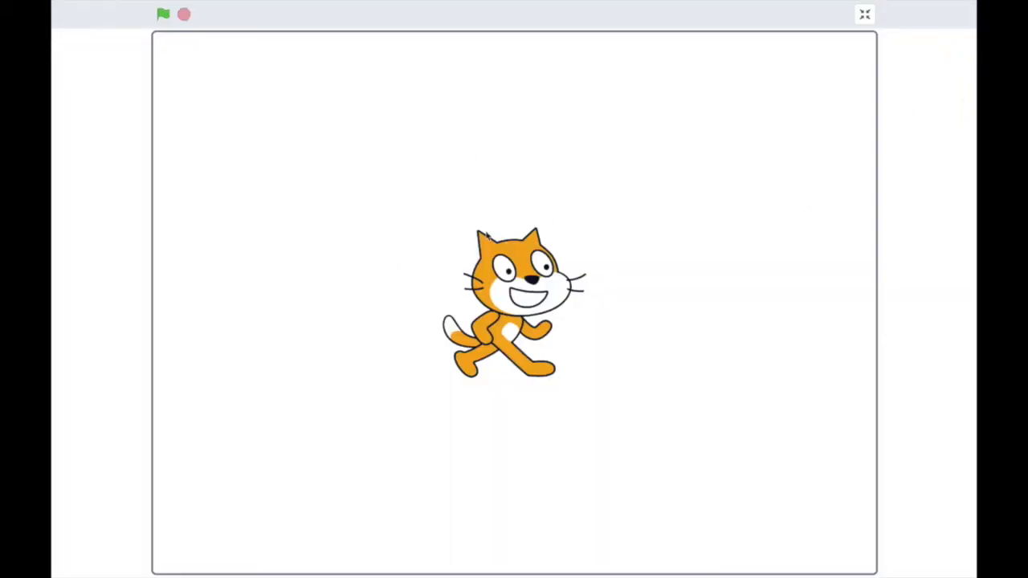
mouse_move(491, 87)
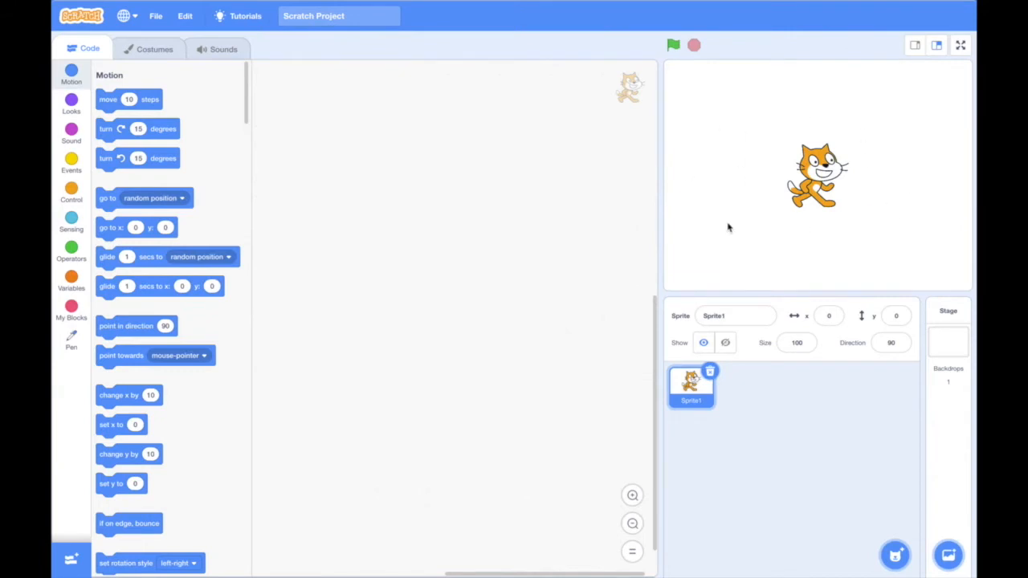
mouse_move(801, 283)
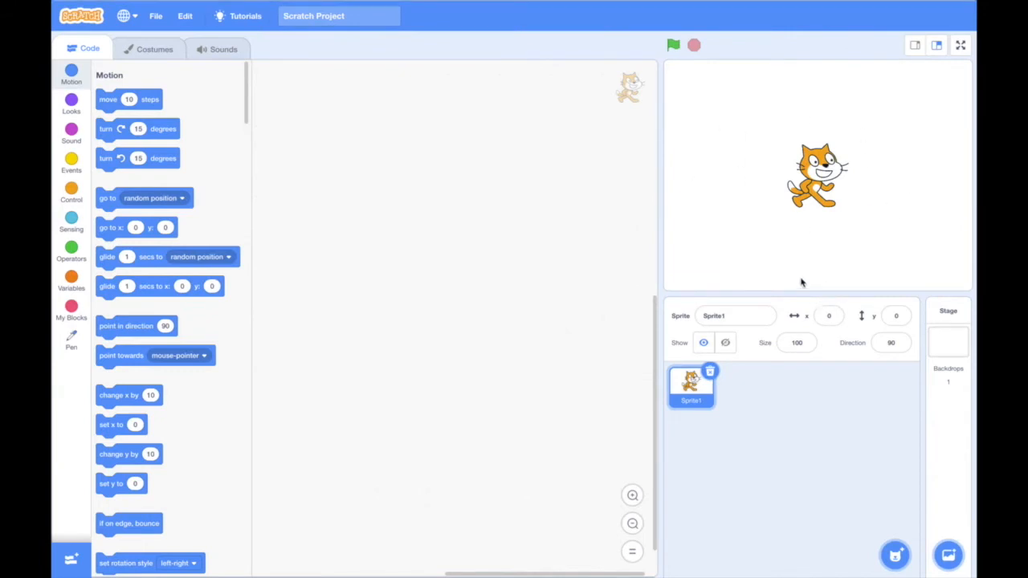
mouse_move(899, 462)
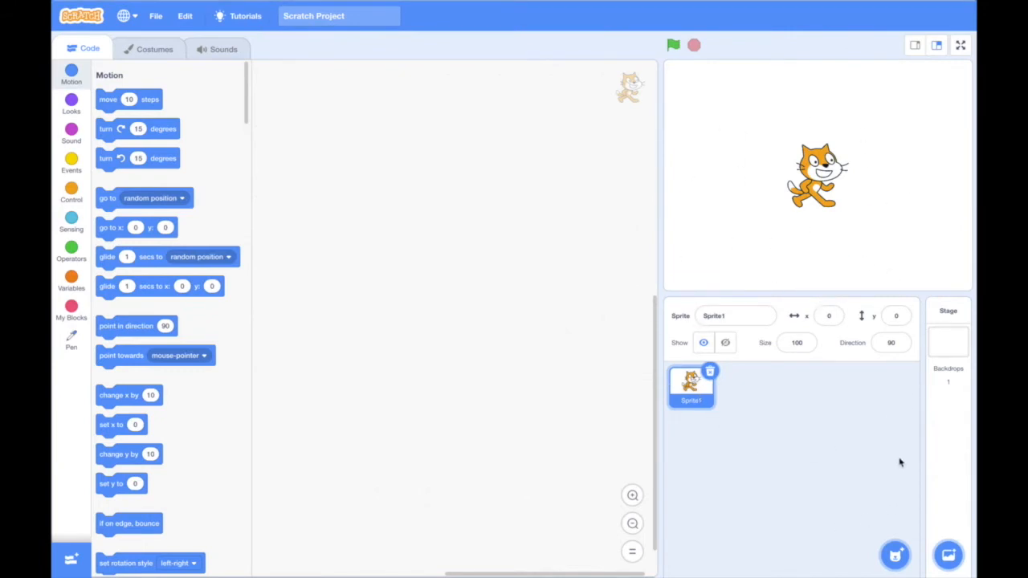
mouse_move(809, 462)
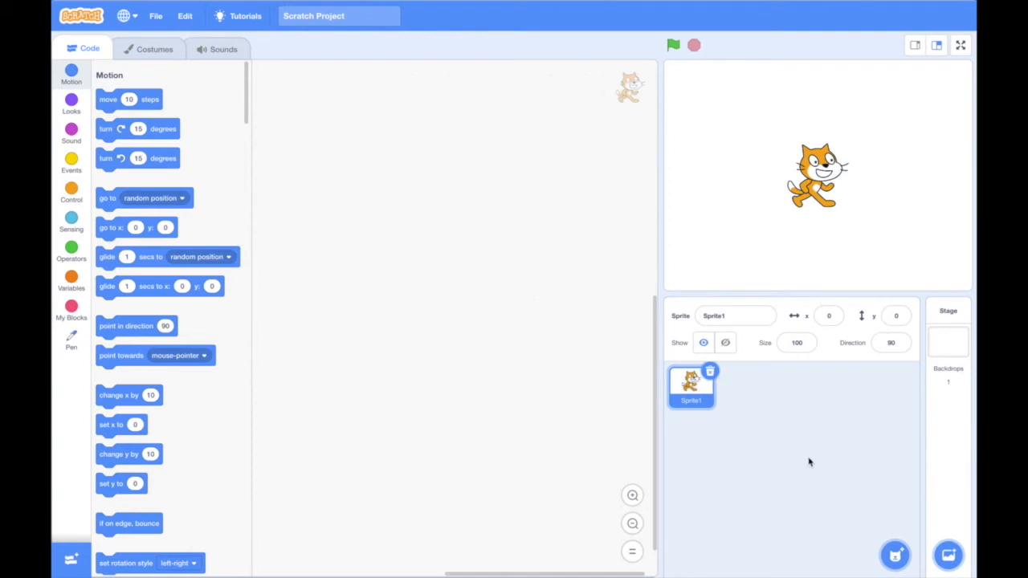
mouse_move(695, 415)
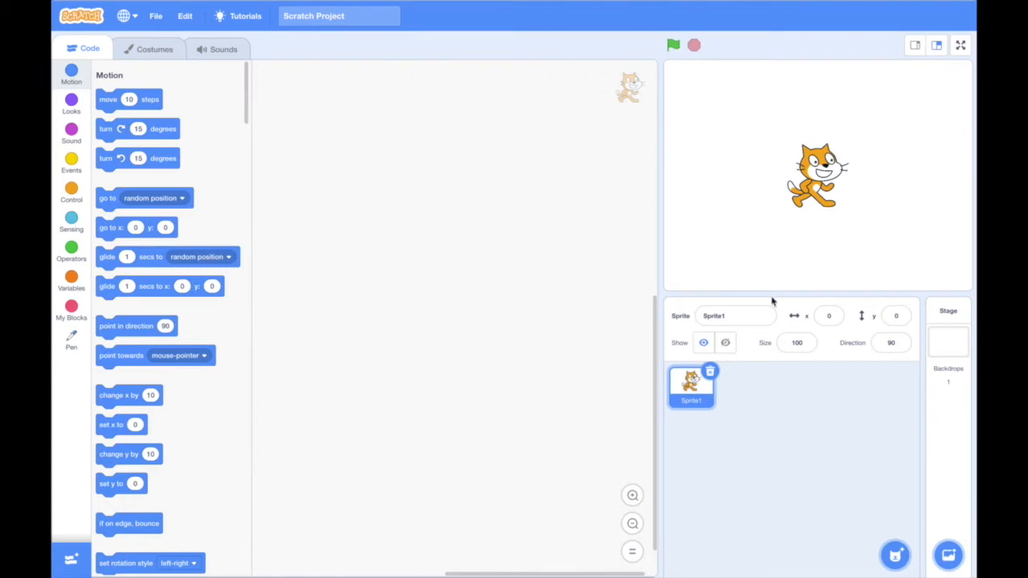
mouse_move(949, 379)
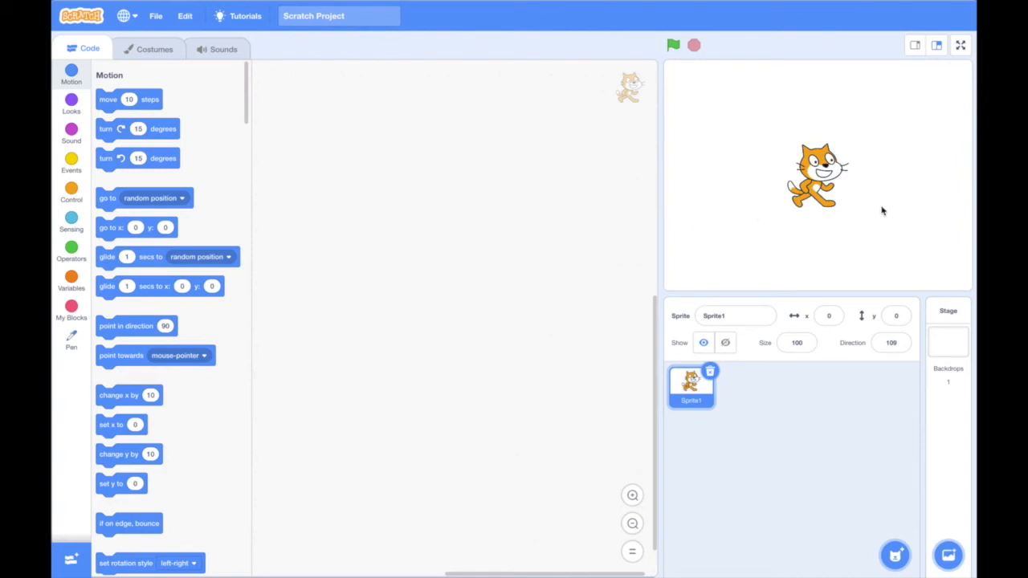
mouse_move(918, 273)
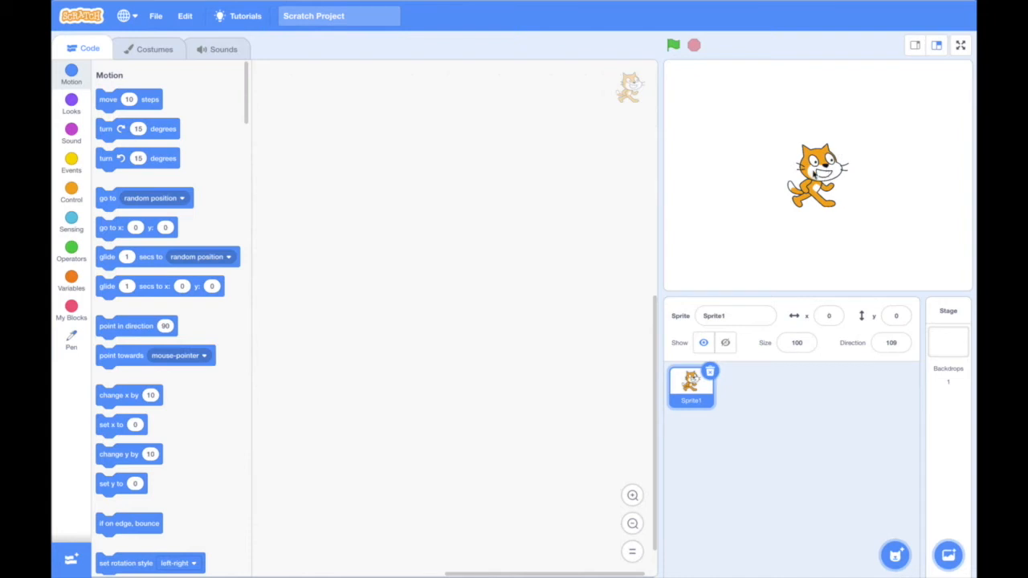
click(894, 315)
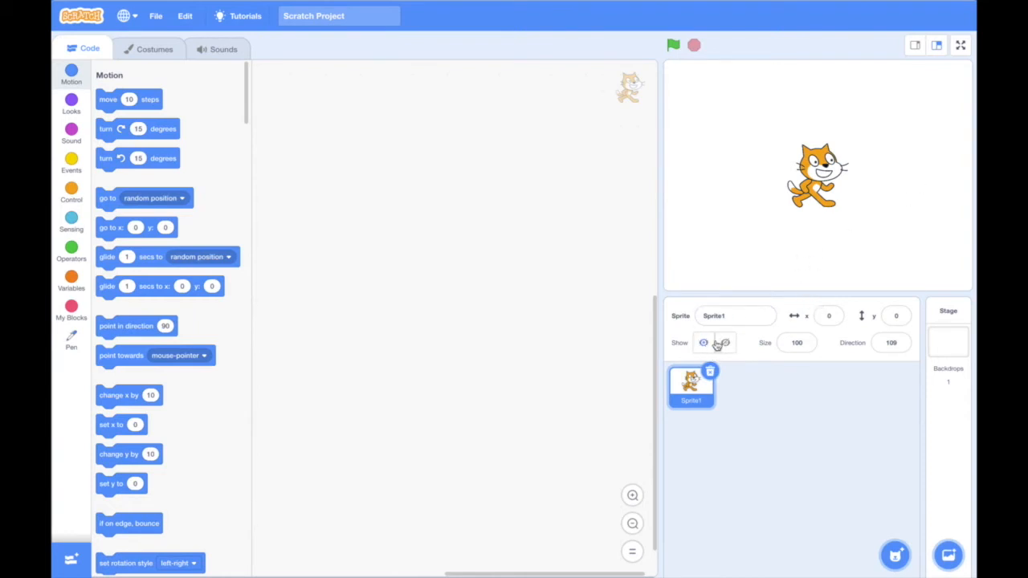
Hide and reshow the cat, type 80 into Size, and edit the Direction value.
click(724, 342)
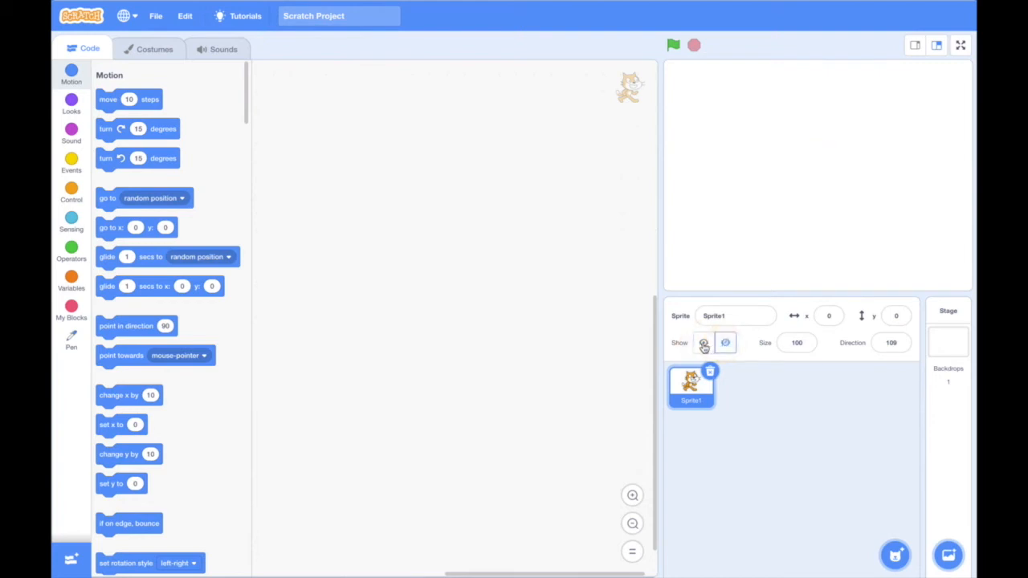
click(703, 343)
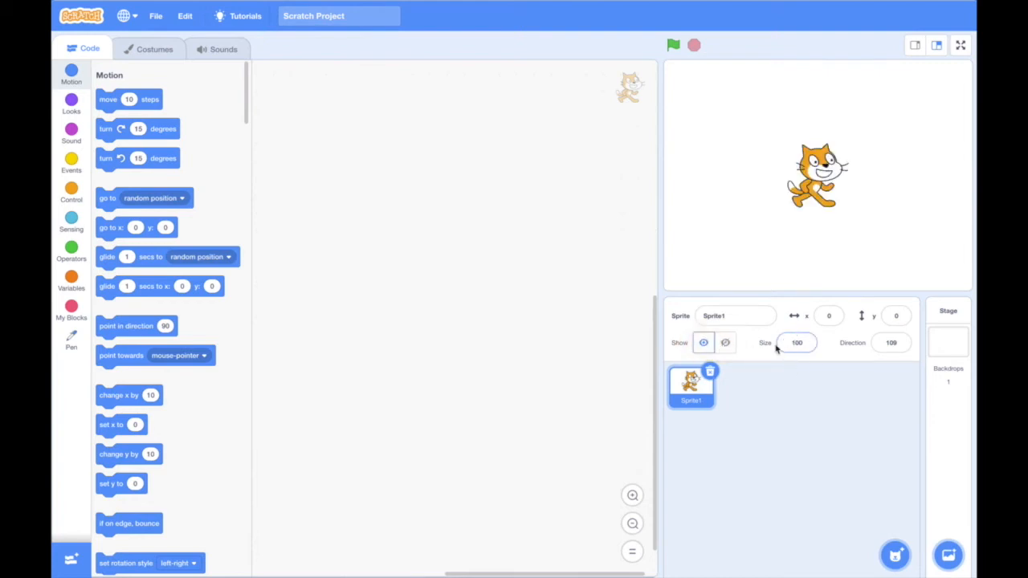
click(795, 342)
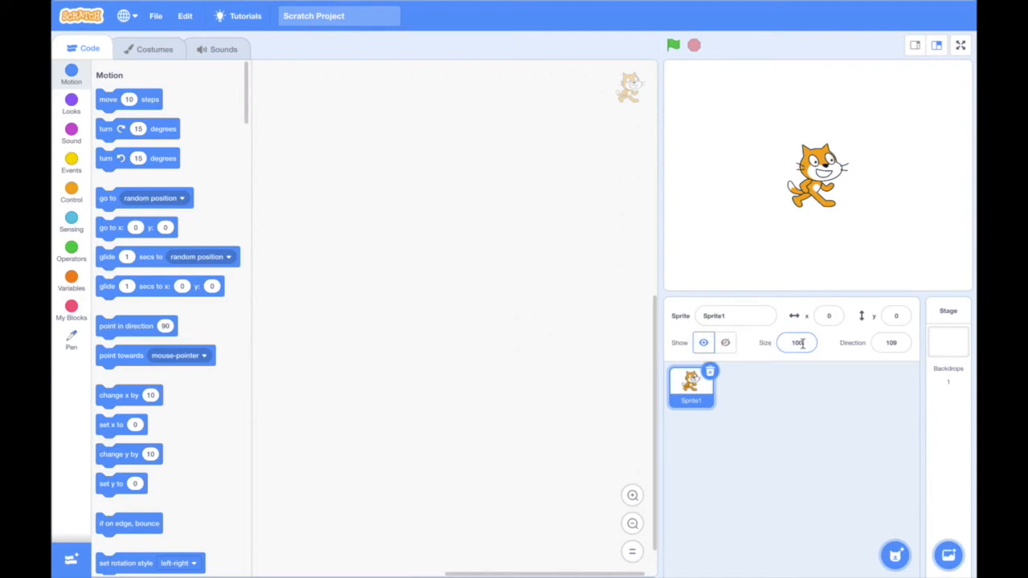
click(797, 343)
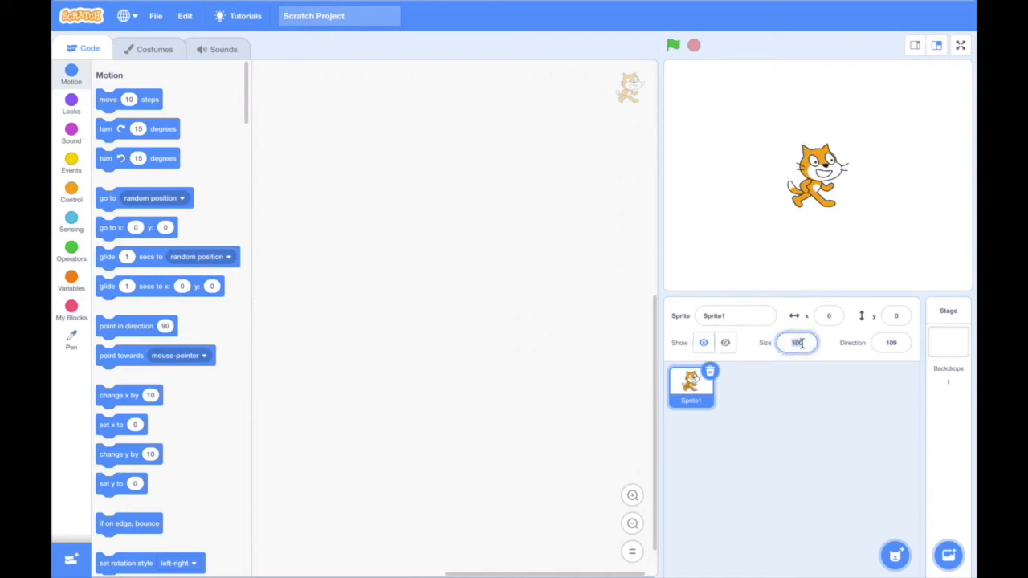
text(80)
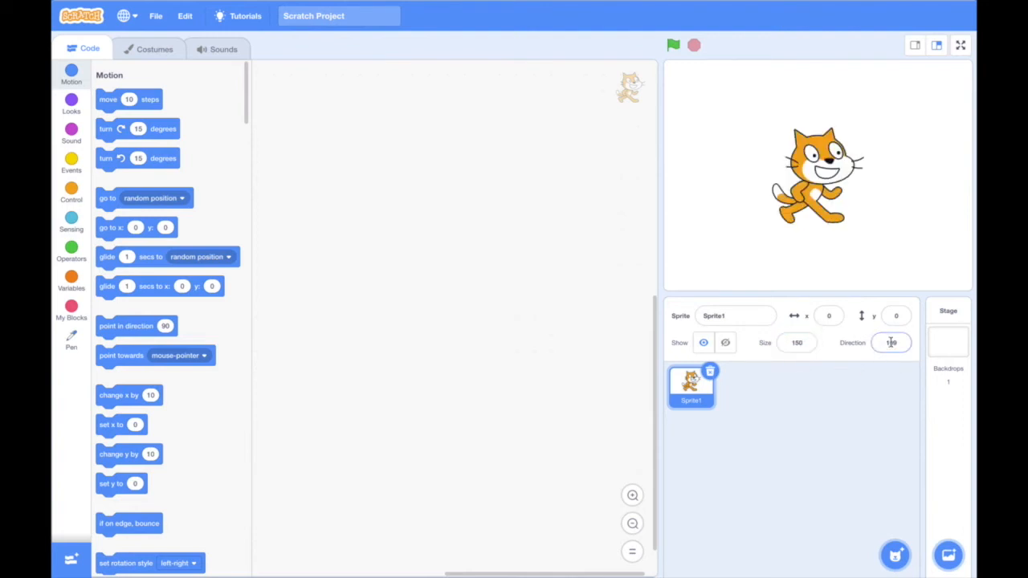
click(891, 342)
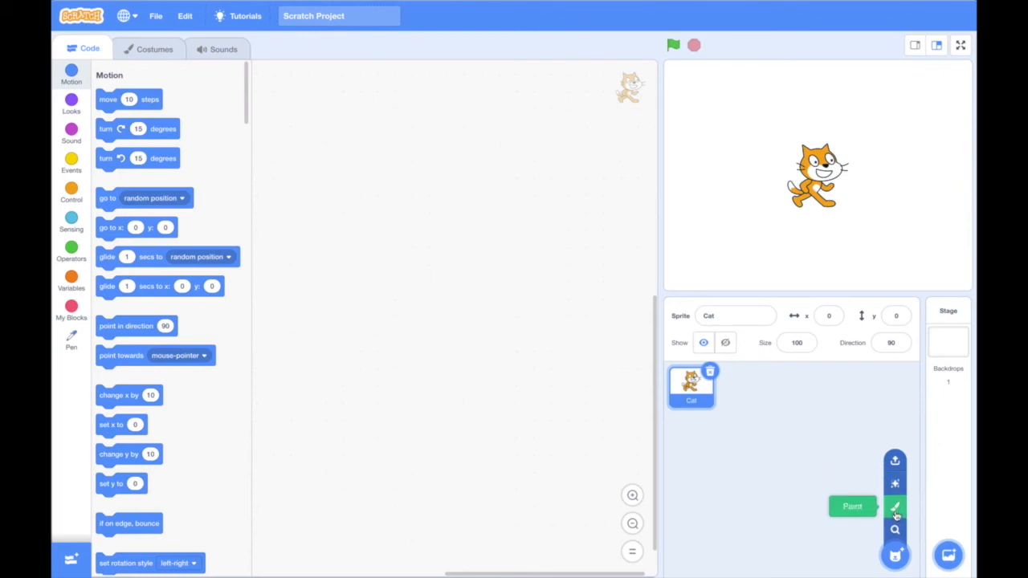
Browse the Fantasy, Sports, Letters and People sprite categories, then add City Bus from All.
click(894, 554)
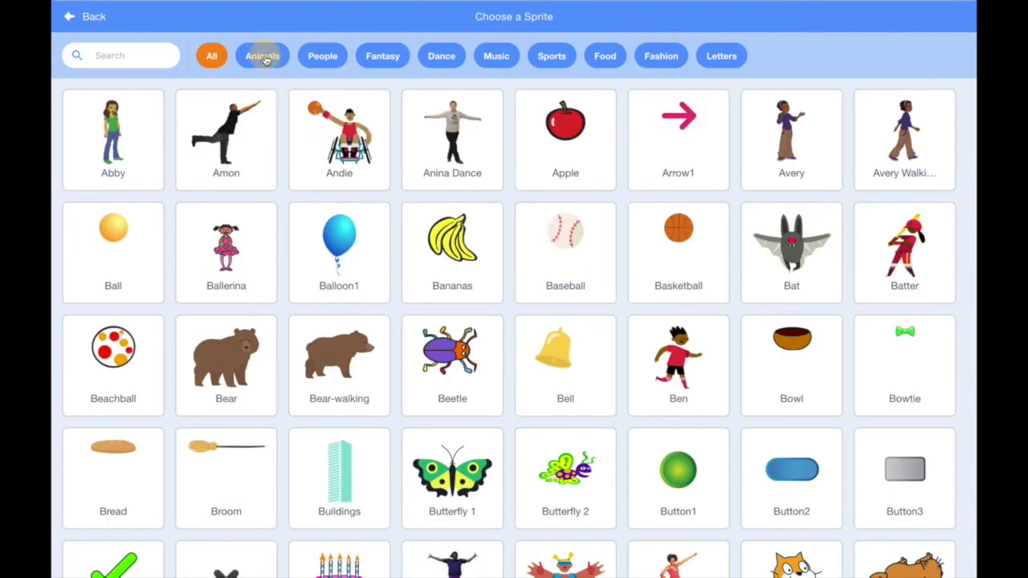
click(382, 56)
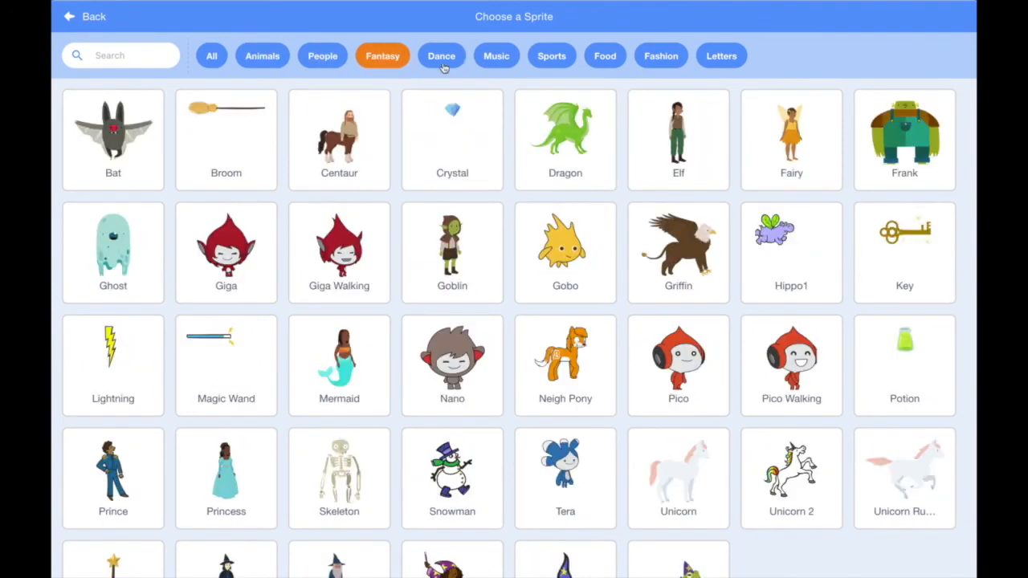
click(551, 55)
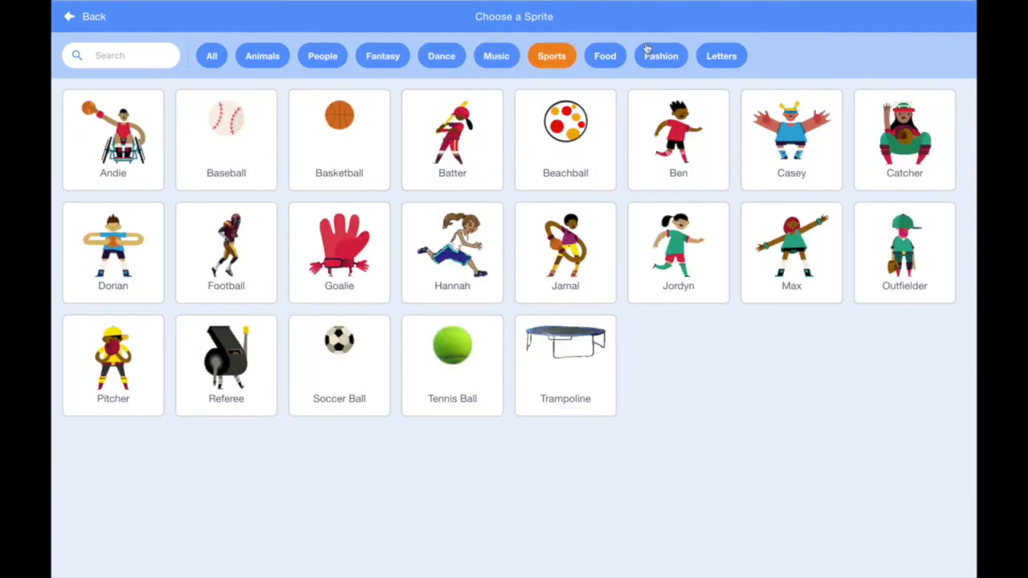
click(720, 55)
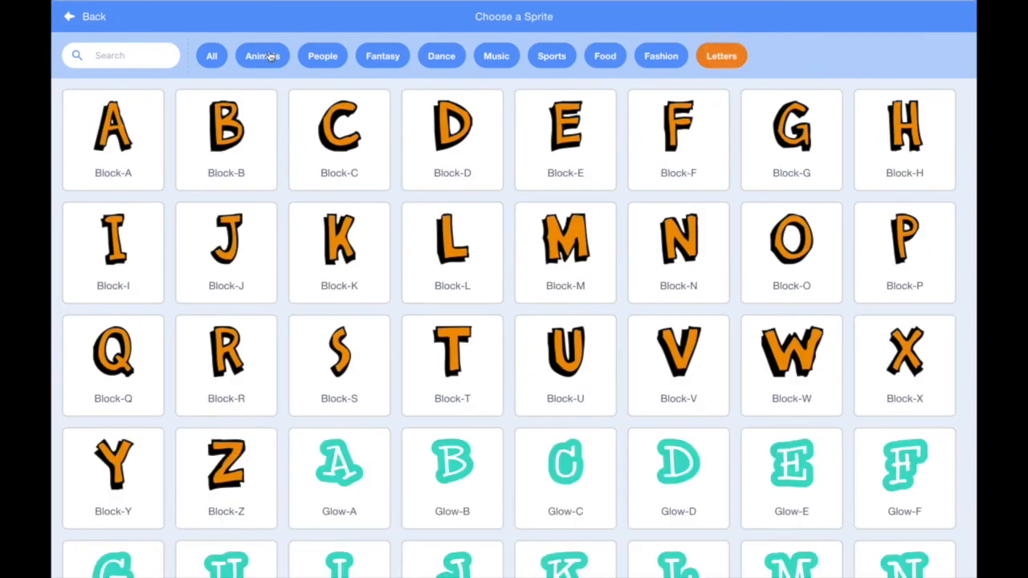
click(322, 55)
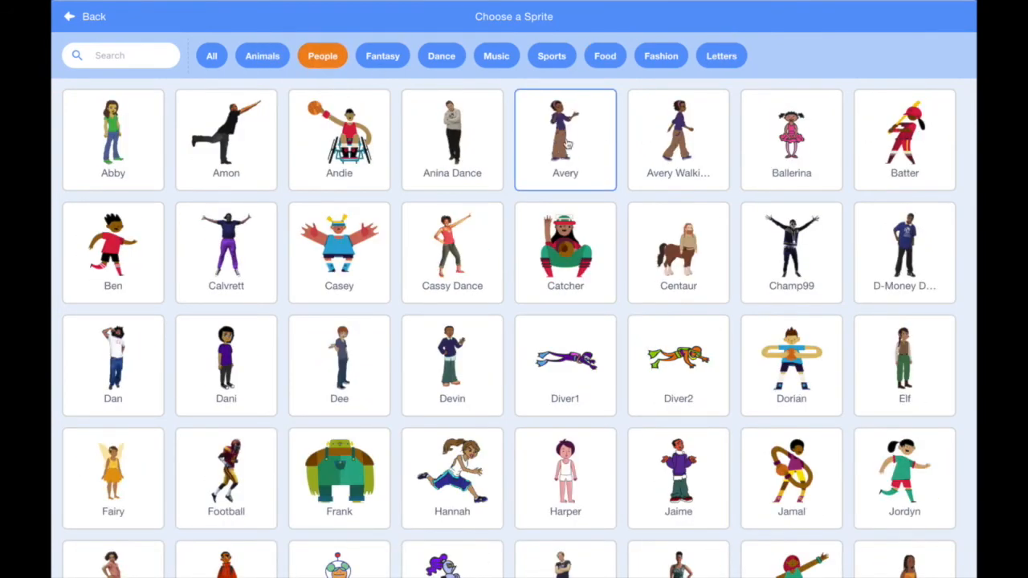
click(452, 138)
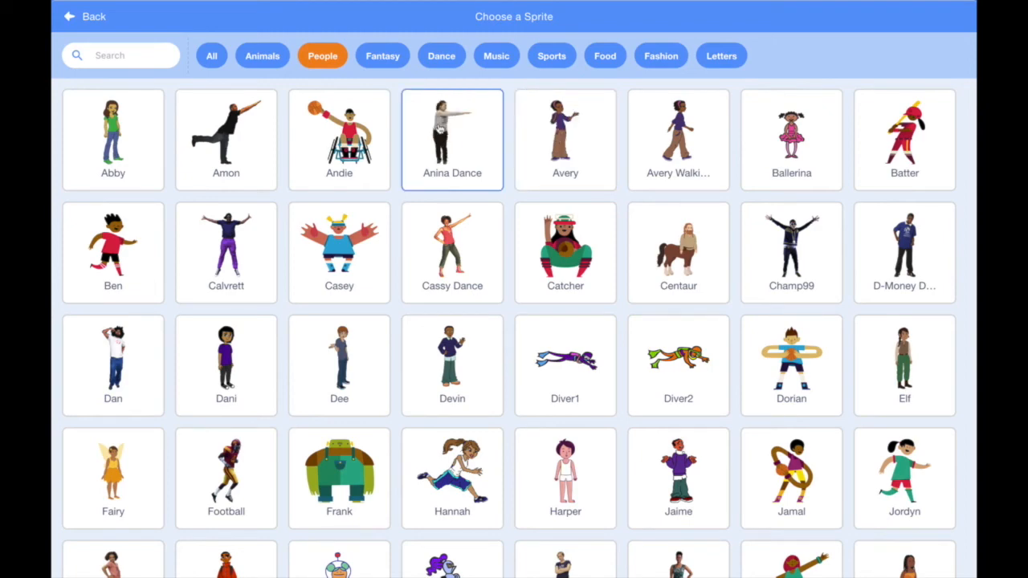
click(451, 253)
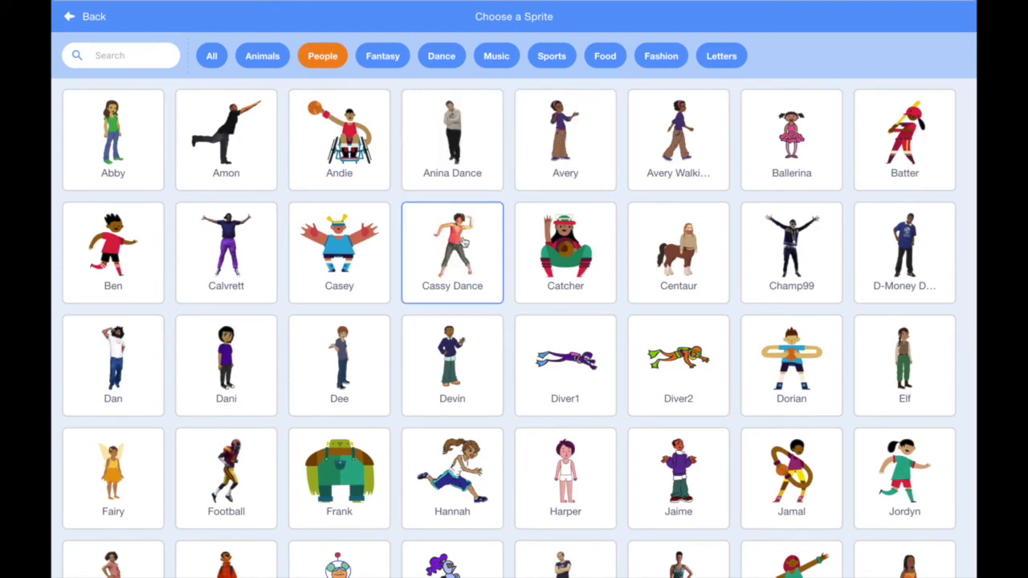
click(211, 55)
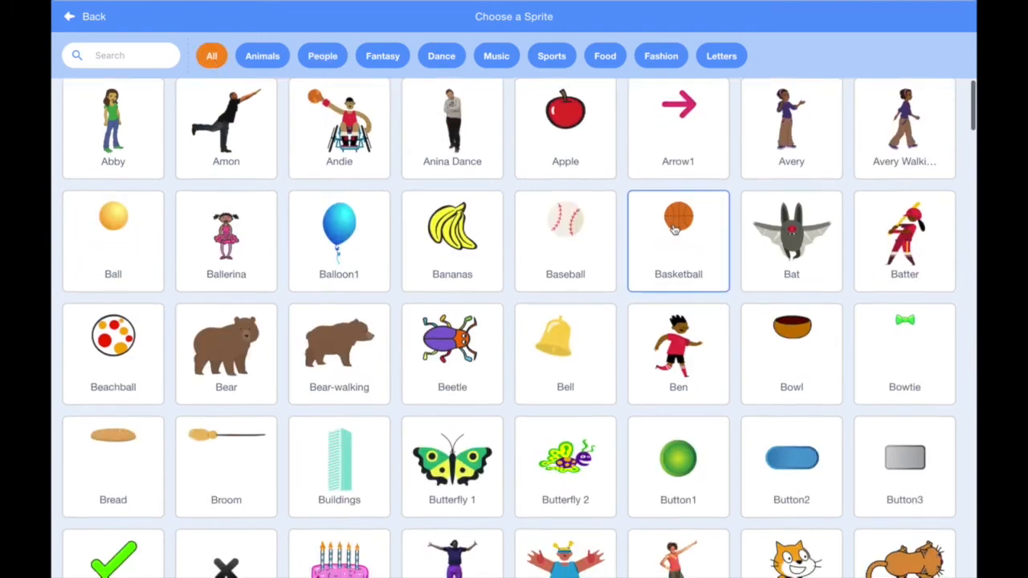
scroll(down, 3)
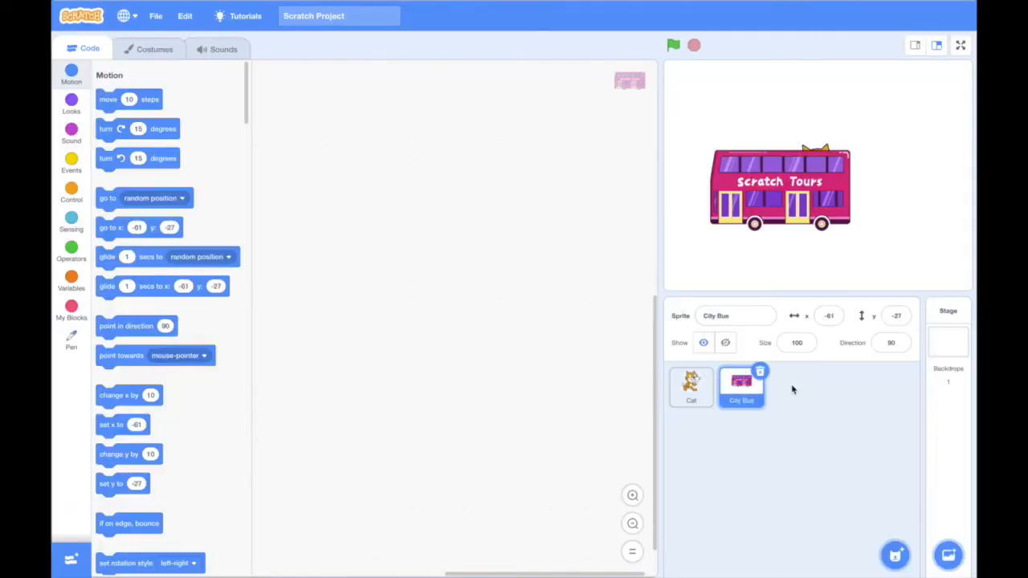
Delete the Cat sprite, drag the bus on stage, and enter 0 for its position.
click(691, 387)
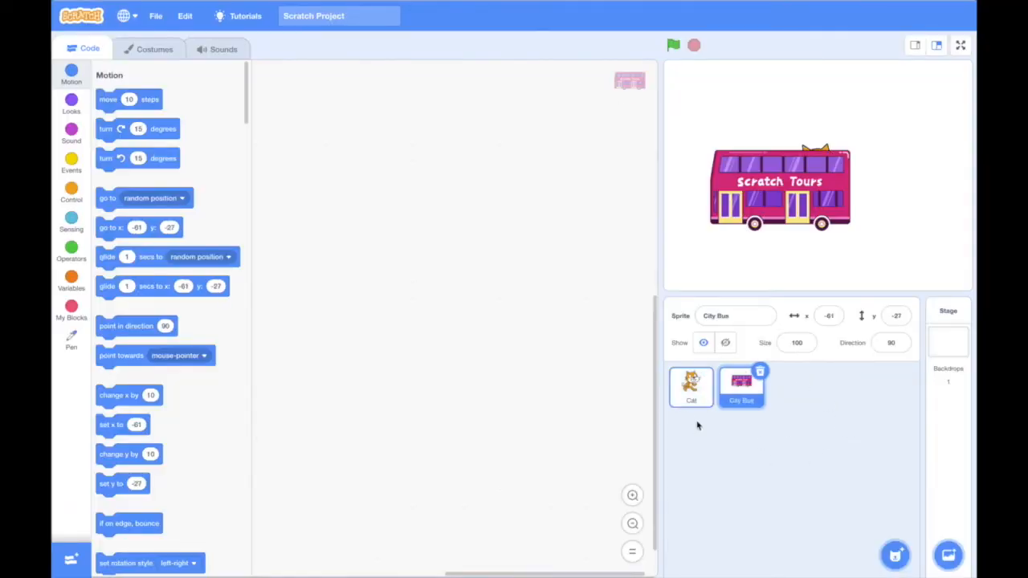
click(690, 387)
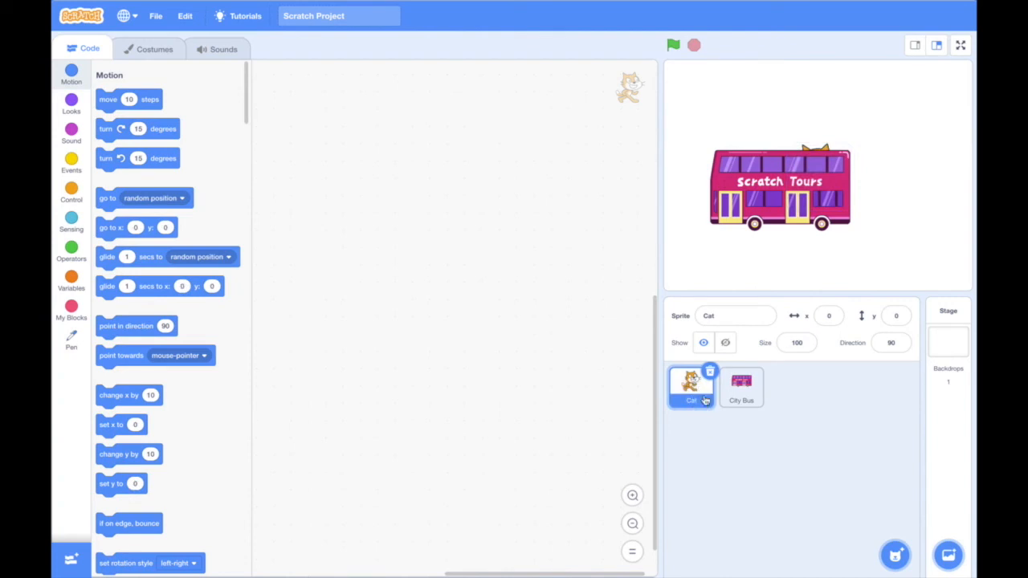
click(740, 387)
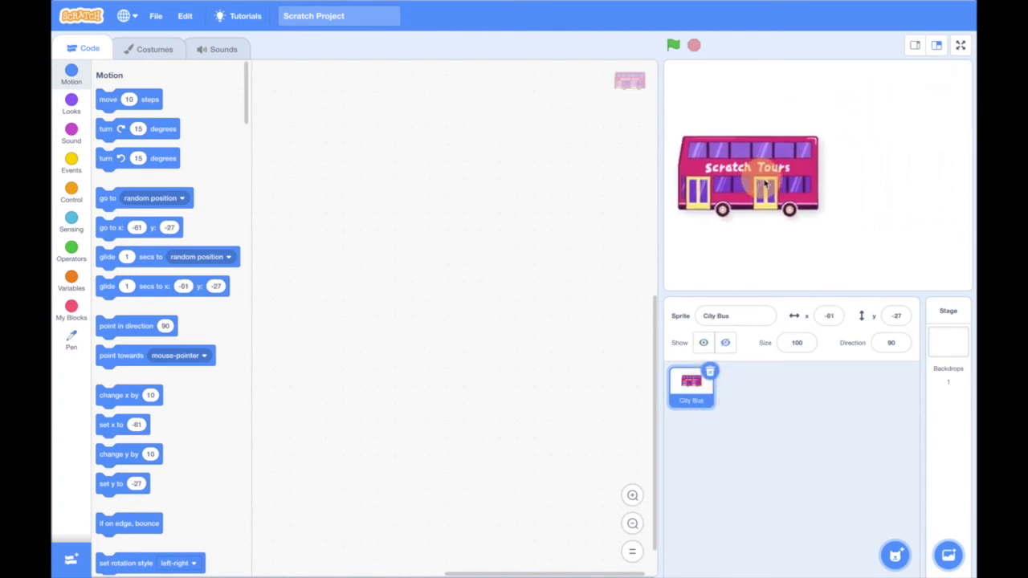
drag(747, 175, 773, 211)
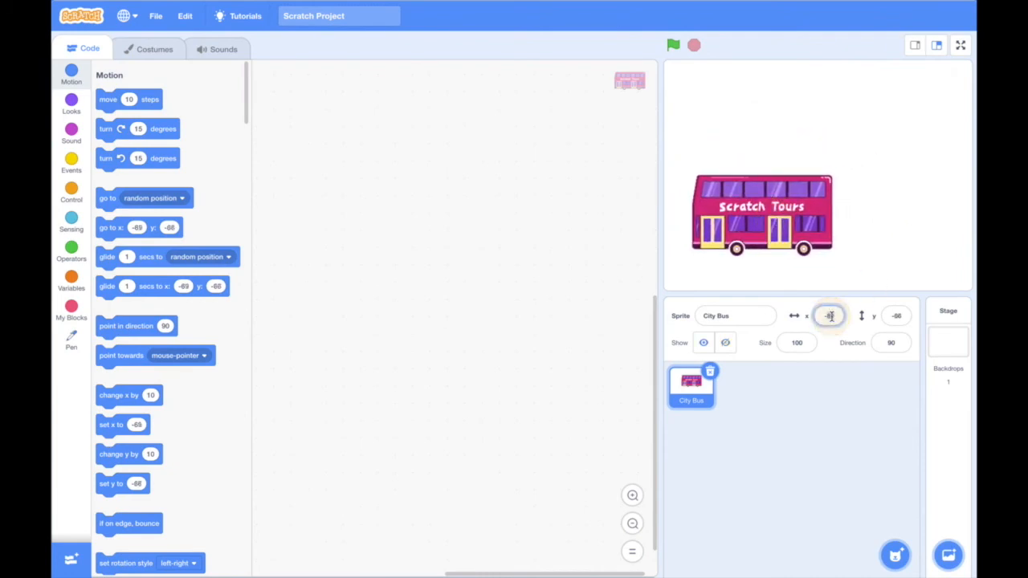
text(0)
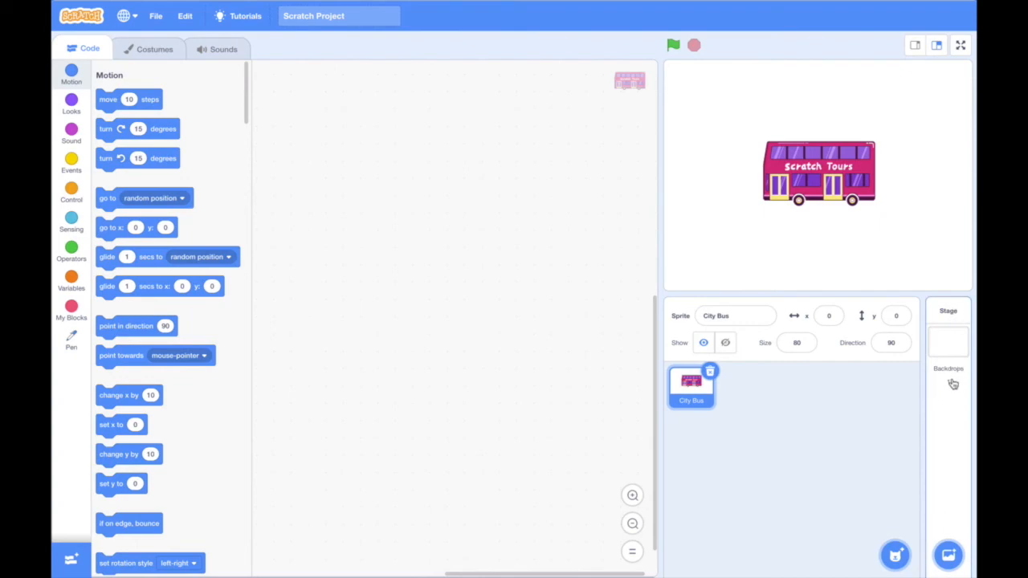
Add the Colorful City backdrop from the library and reselect the City Bus sprite.
click(948, 555)
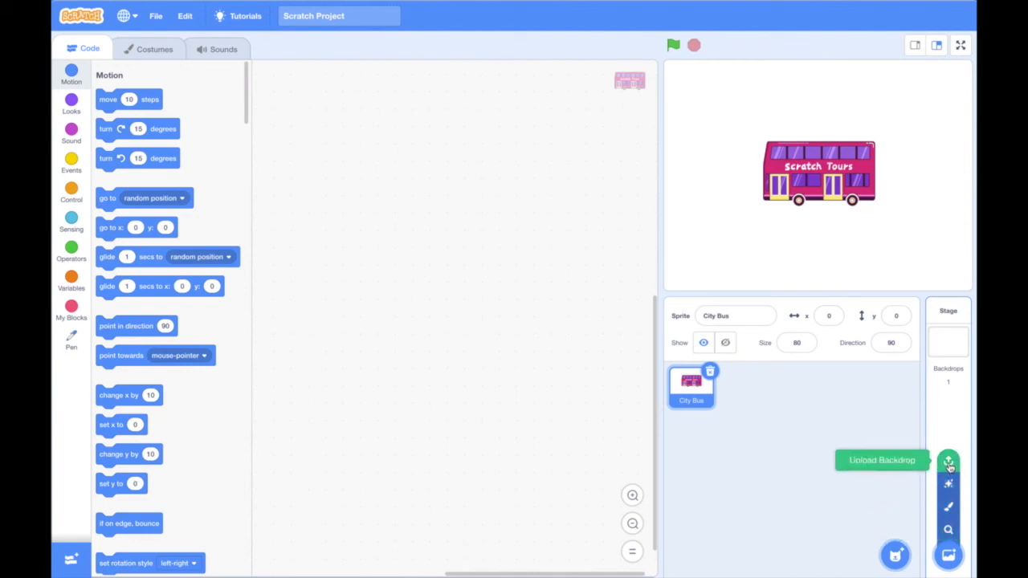
mouse_move(948, 529)
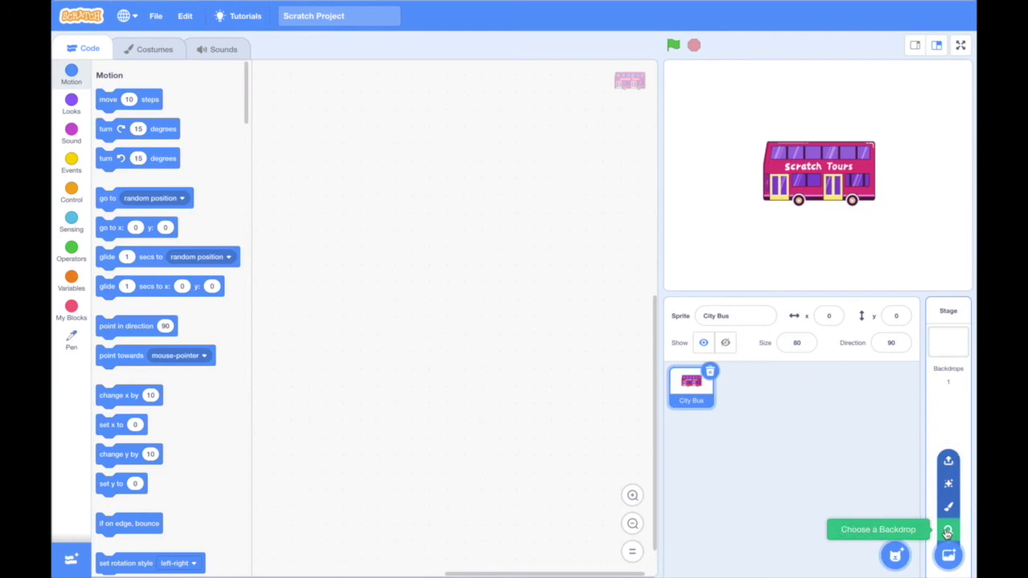
click(947, 529)
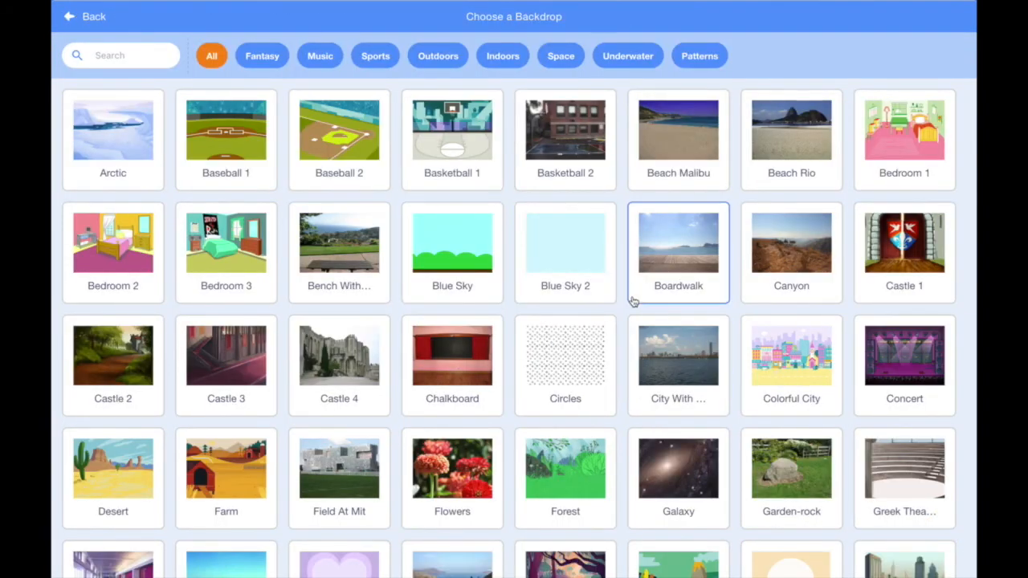
scroll(down, 3)
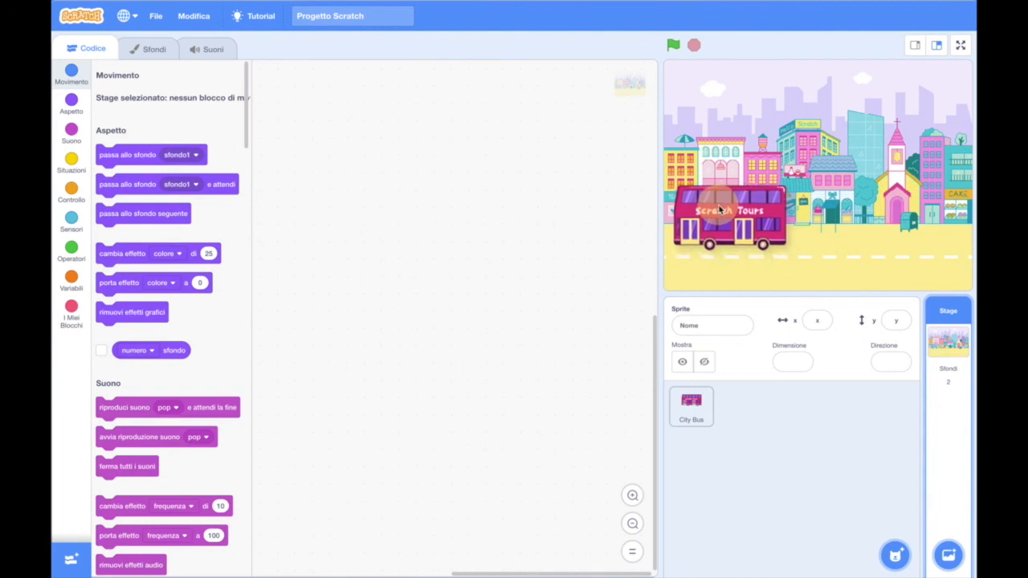
click(691, 405)
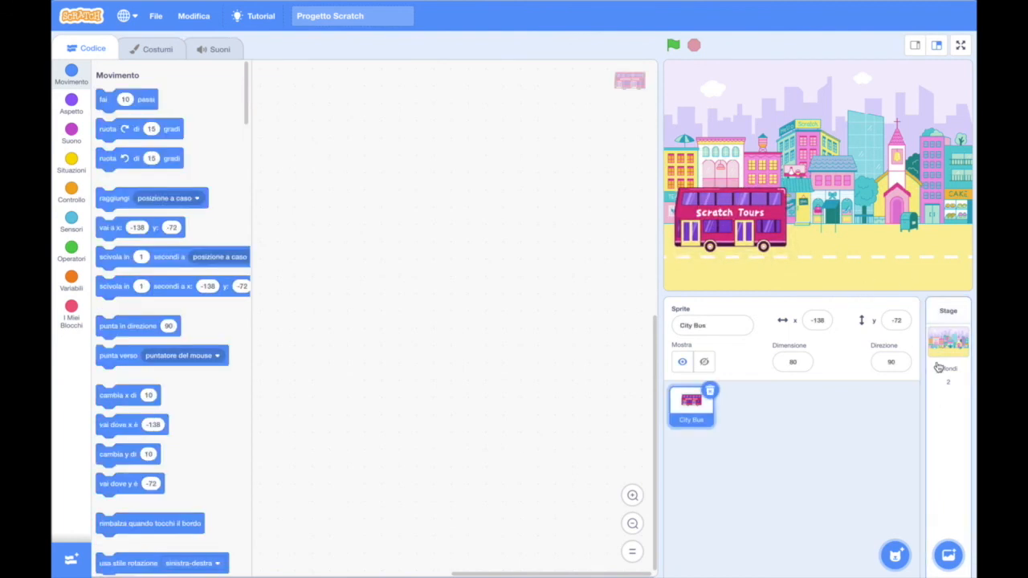